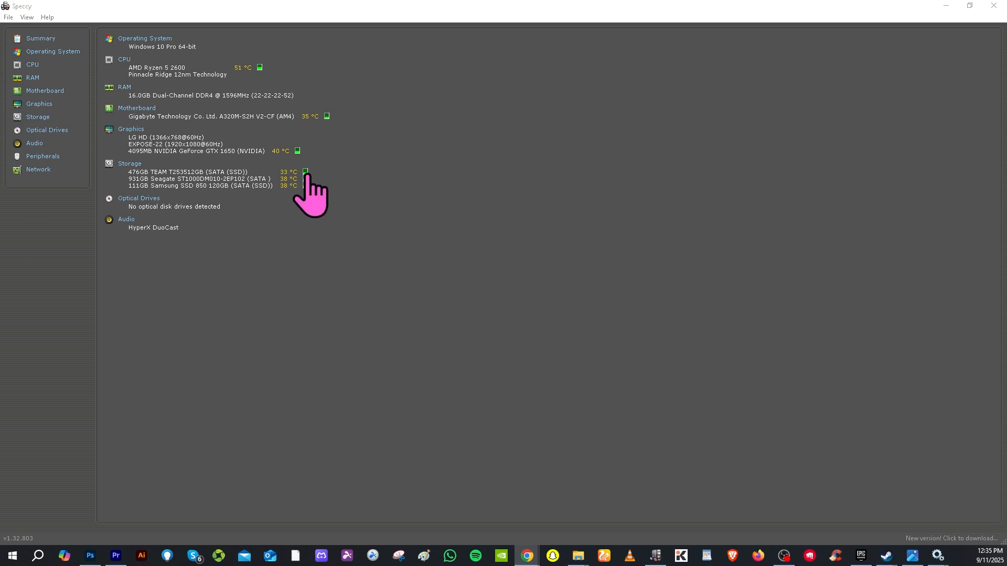
{"action": "mouse_move", "coordinate": [201, 94]}
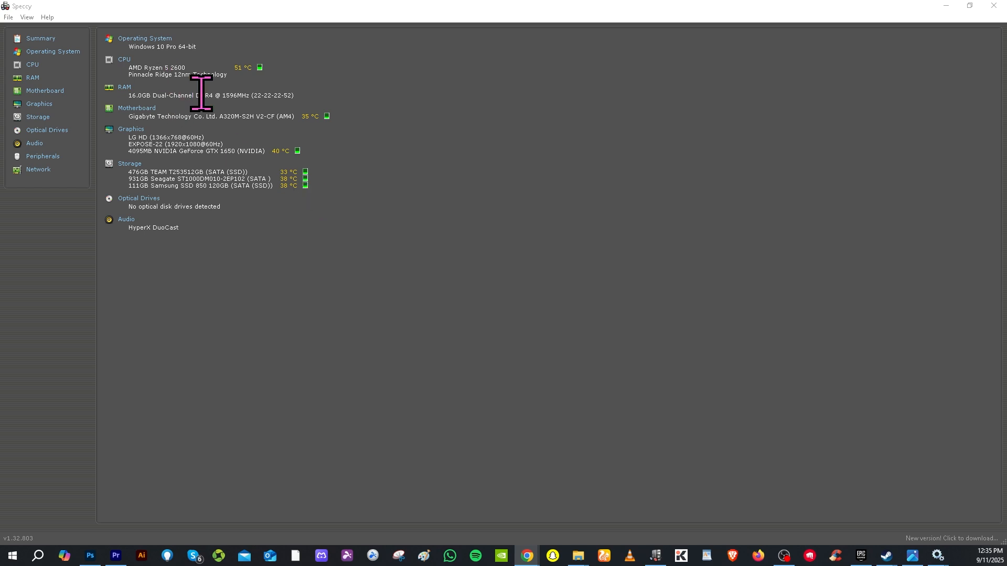
{"action": "mouse_move", "coordinate": [215, 125]}
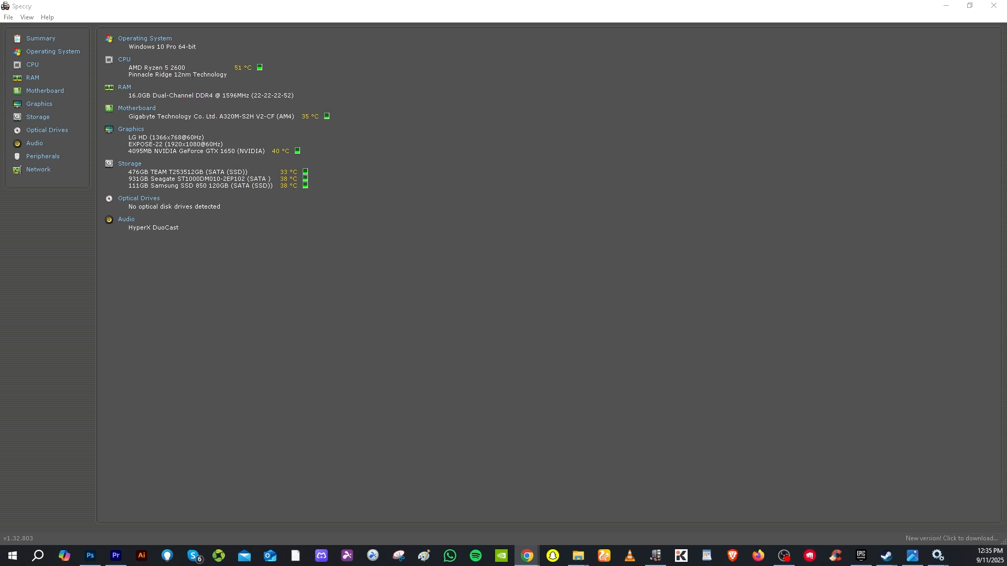
- Switch the Epic Games Launcher from the store front page to the Library
{"action": "left_click", "coordinate": [859, 556]}
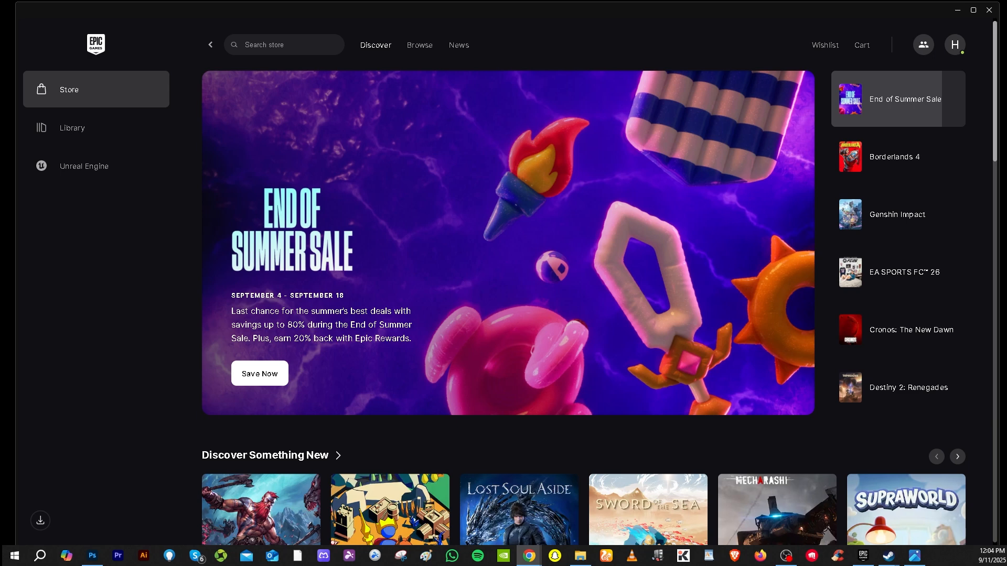
{"action": "mouse_move", "coordinate": [159, 282]}
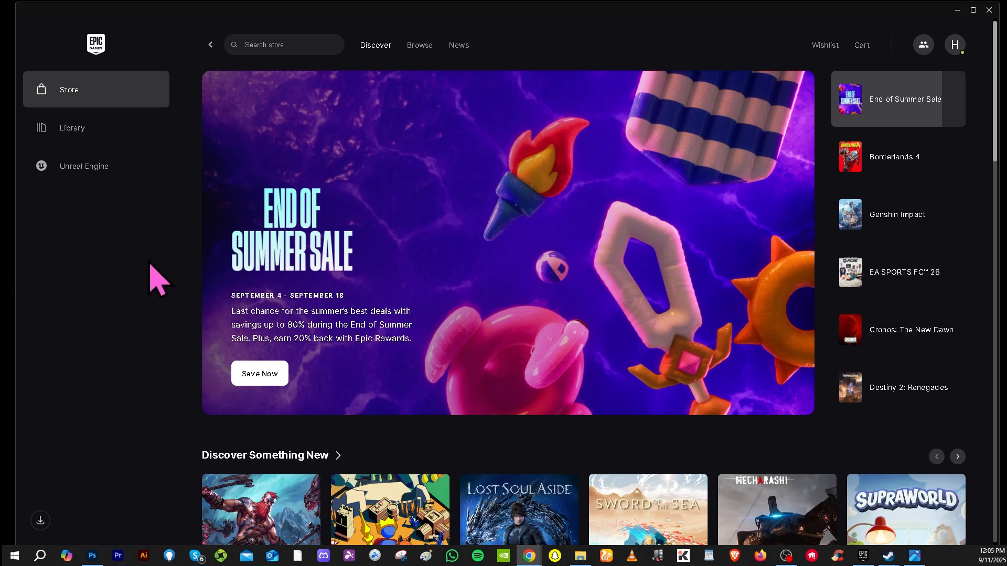
{"action": "left_click", "coordinate": [73, 127]}
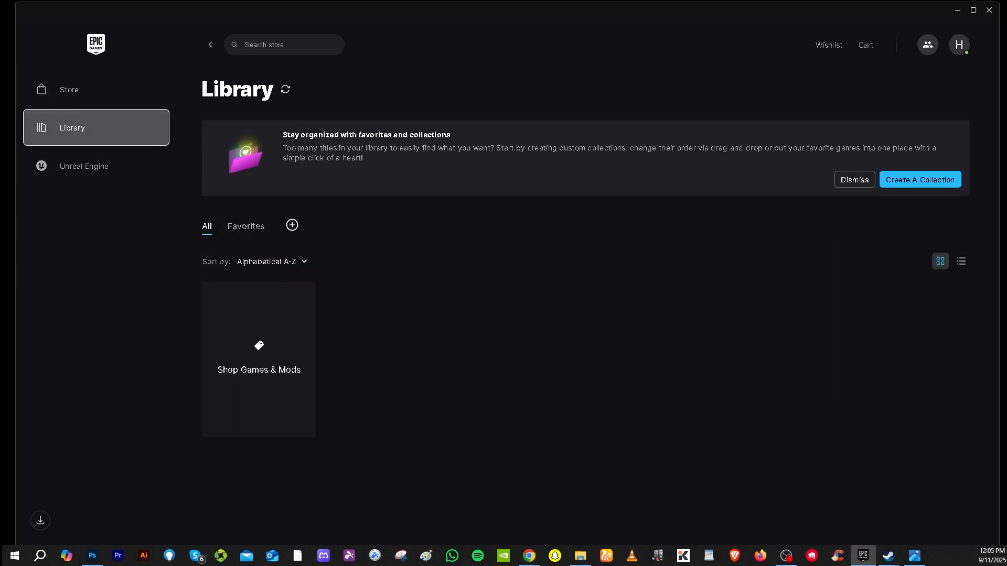
{"action": "mouse_move", "coordinate": [276, 315]}
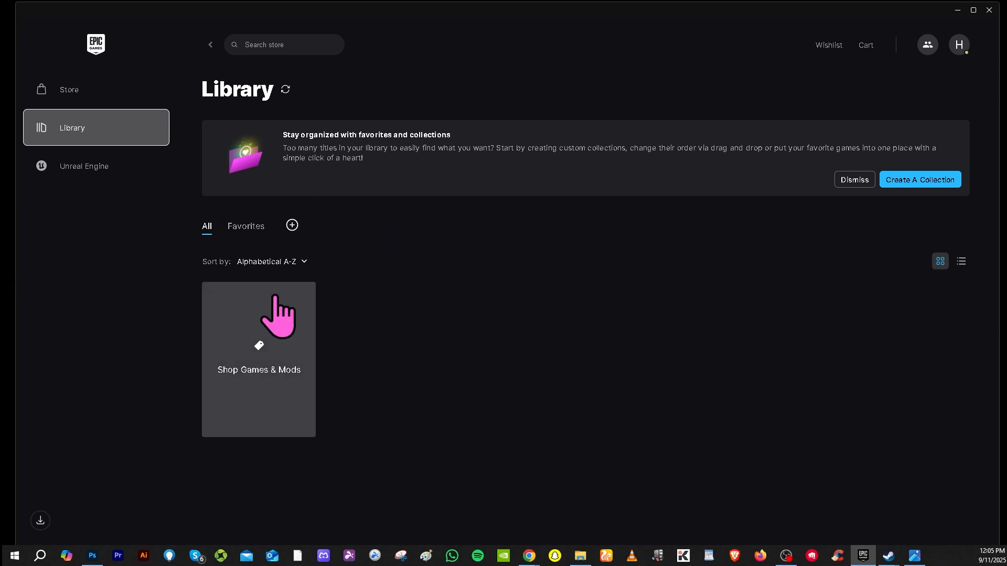
{"action": "mouse_move", "coordinate": [320, 312]}
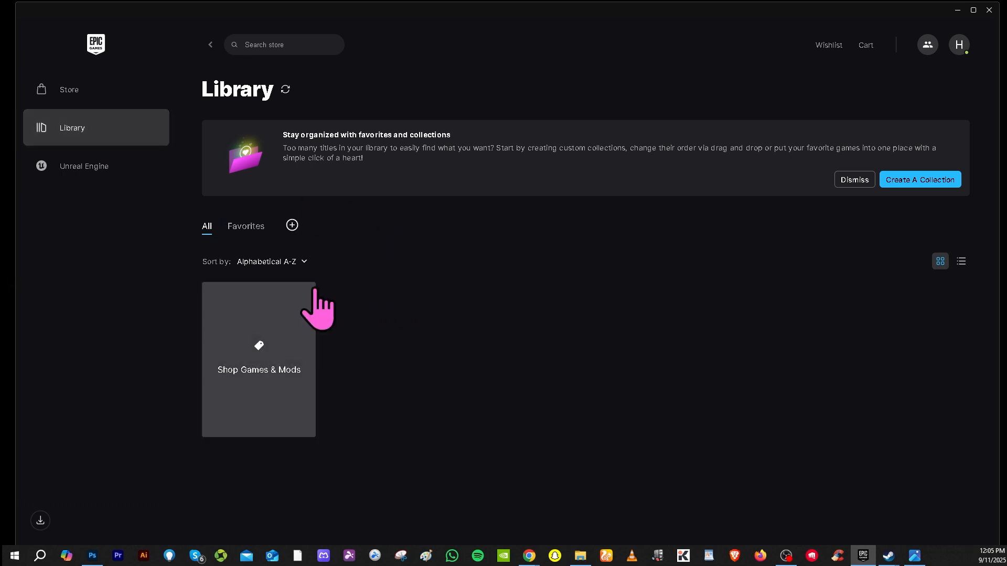
{"action": "mouse_move", "coordinate": [281, 321]}
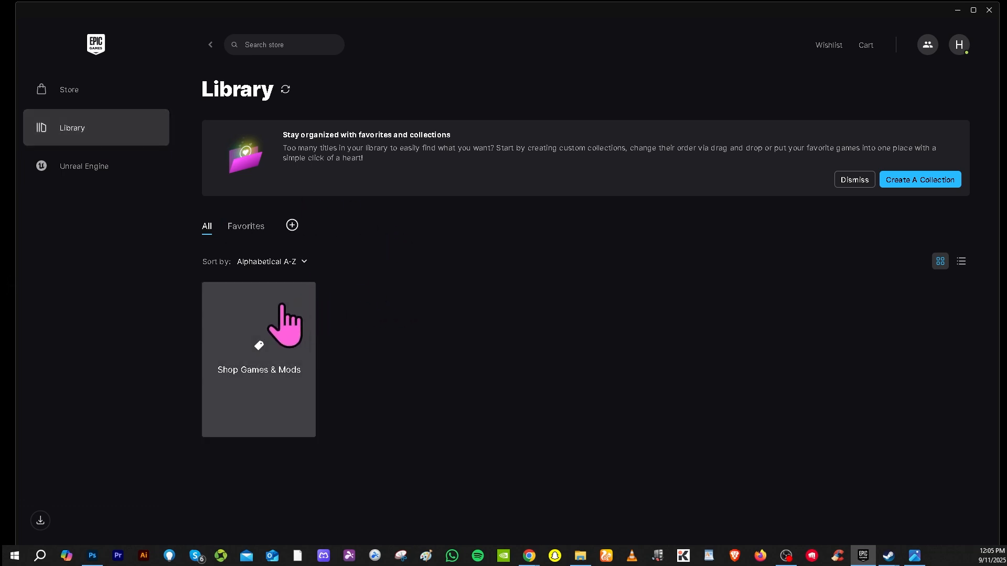
{"action": "mouse_move", "coordinate": [293, 325]}
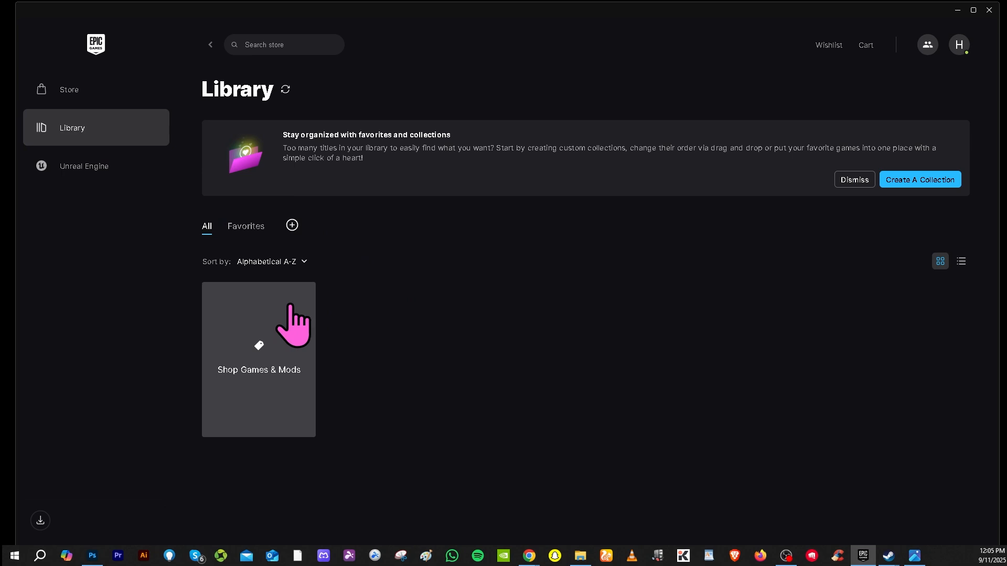
{"action": "mouse_move", "coordinate": [299, 325]}
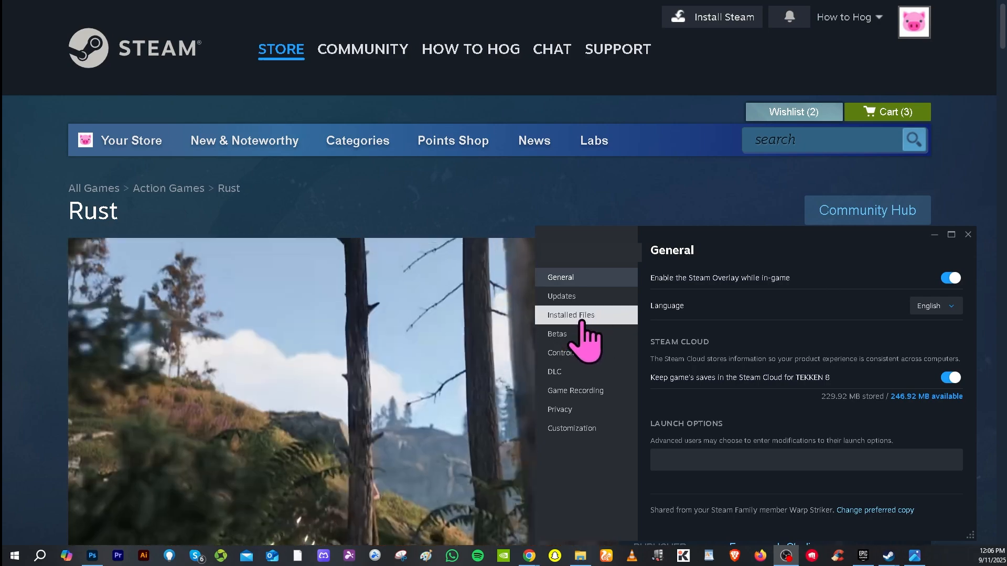
- Start verifying the integrity of the game's files from the Installed Files properties
{"action": "left_click", "coordinate": [570, 315]}
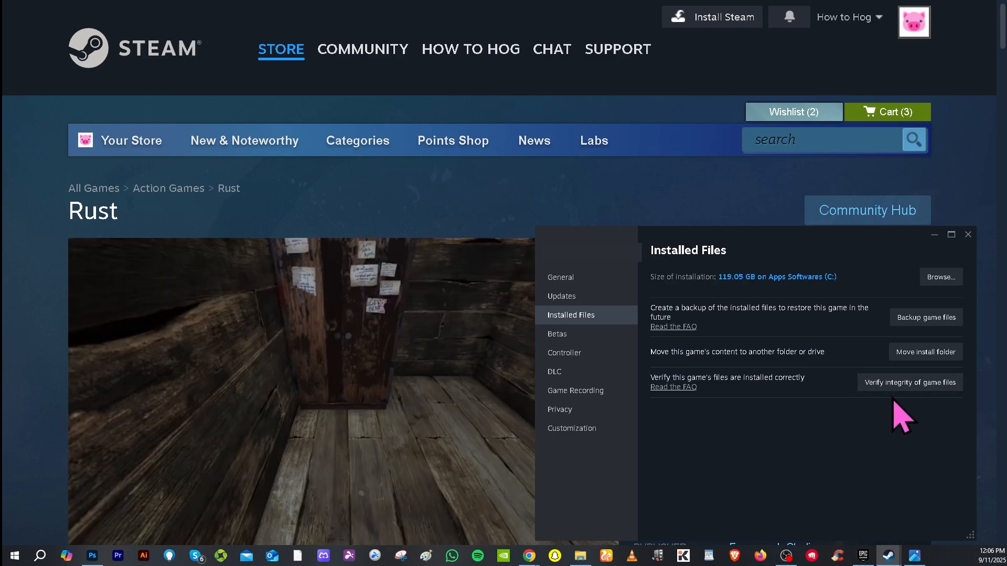
{"action": "left_click", "coordinate": [909, 382]}
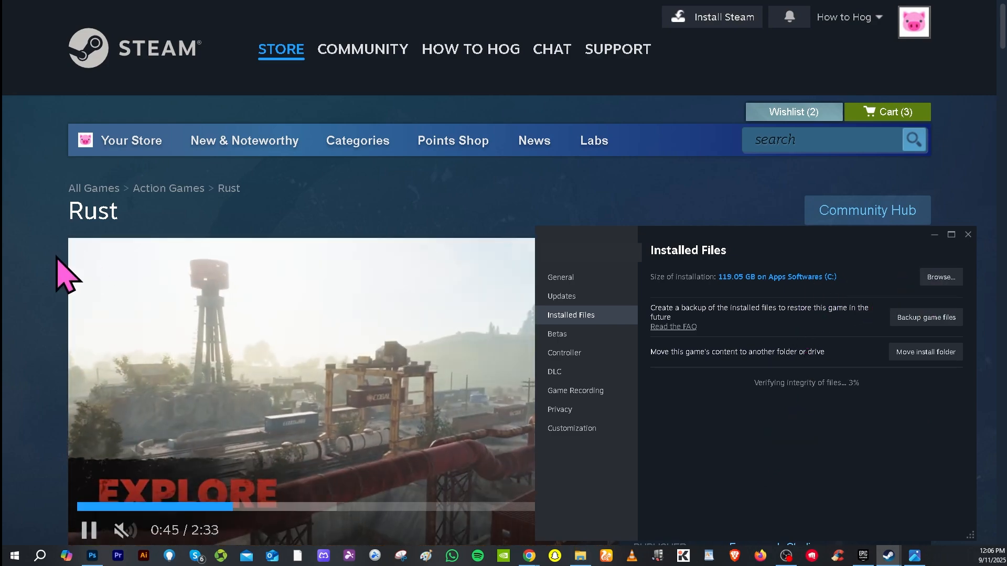
{"action": "left_click", "coordinate": [940, 277]}
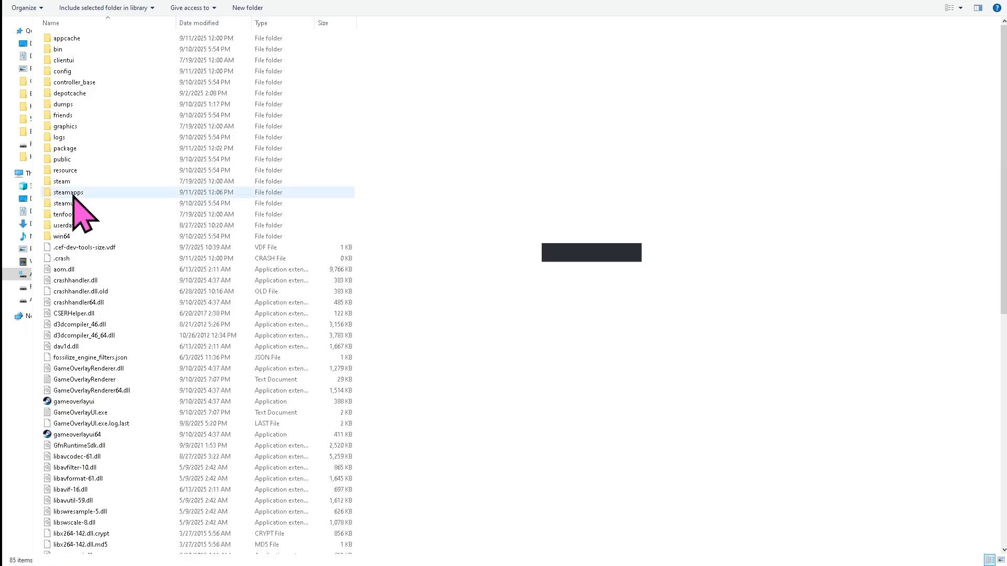
- Navigate through steamapps, common and Rust into the EasyAntiCheat folder
{"action": "double_click", "coordinate": [68, 192]}
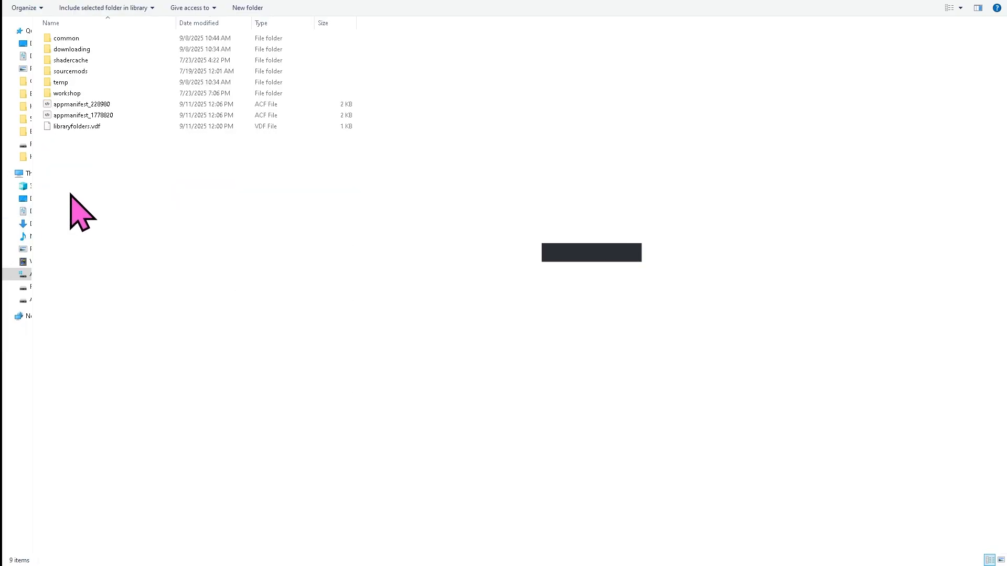
{"action": "mouse_move", "coordinate": [7, 193]}
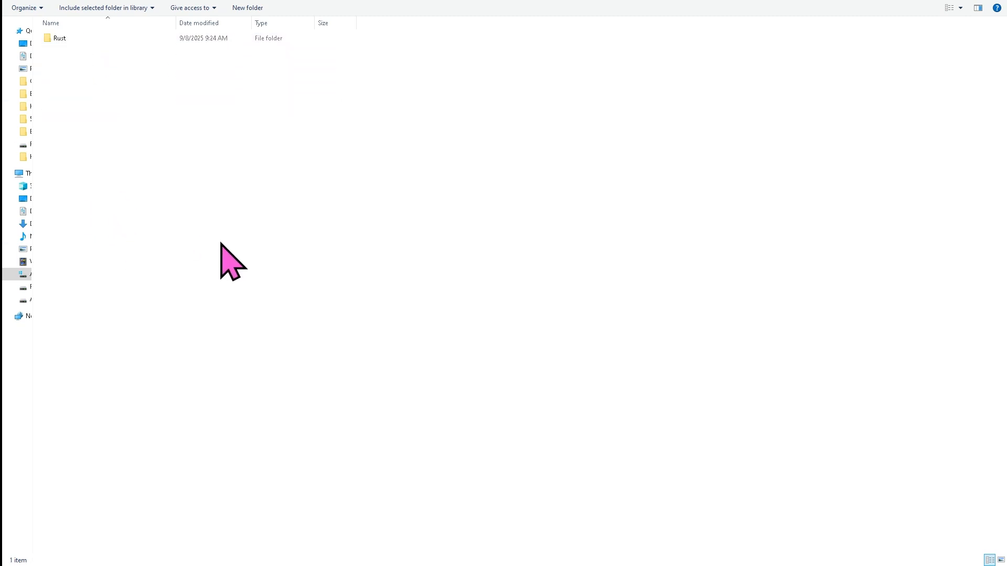
{"action": "mouse_move", "coordinate": [171, 155]}
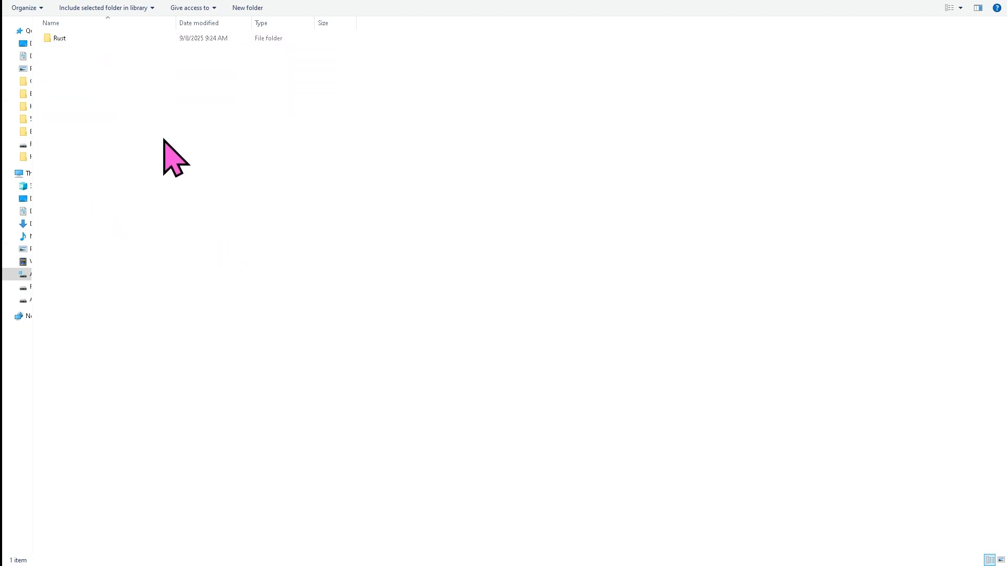
{"action": "mouse_move", "coordinate": [182, 182]}
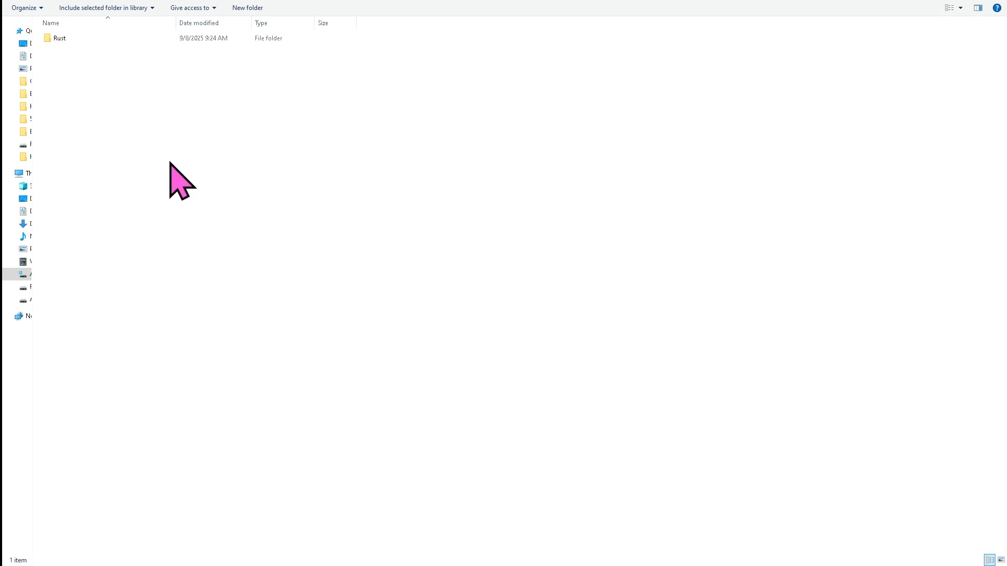
{"action": "left_click", "coordinate": [72, 37]}
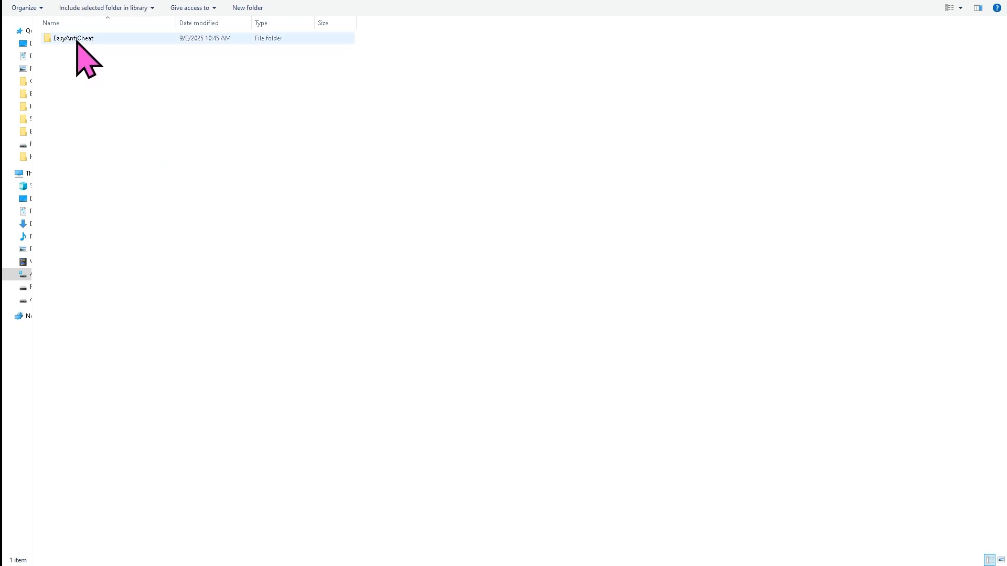
{"action": "double_click", "coordinate": [73, 37]}
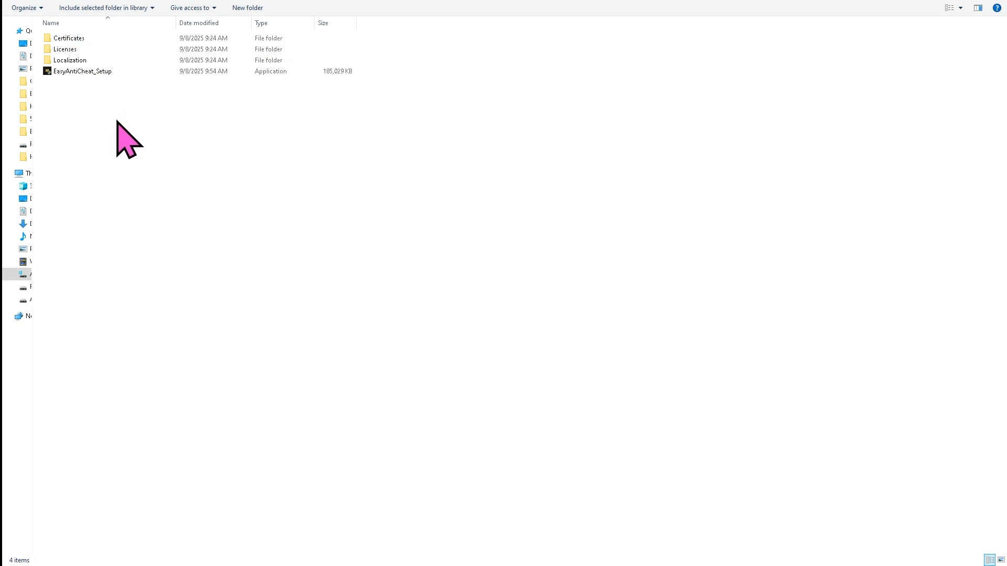
{"action": "mouse_move", "coordinate": [138, 145]}
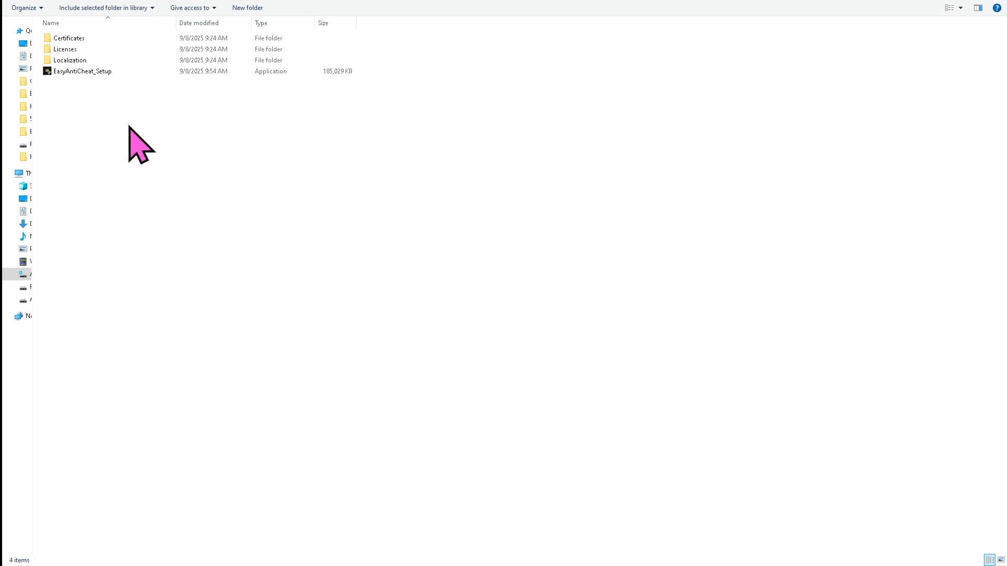
{"action": "mouse_move", "coordinate": [116, 103]}
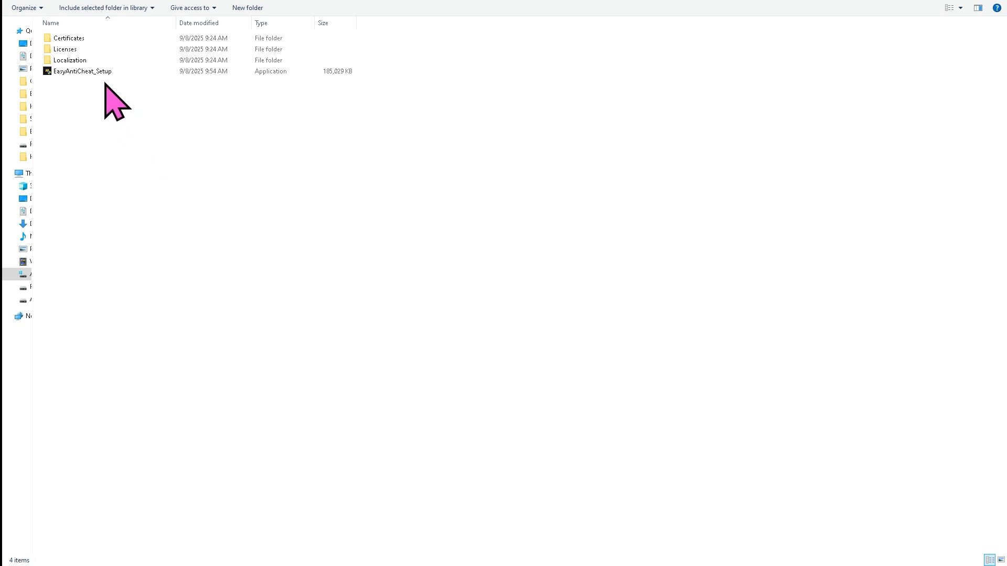
- Bring up the context menu for EasyAntiCheat_Setup.exe
{"action": "right_click", "coordinate": [81, 71]}
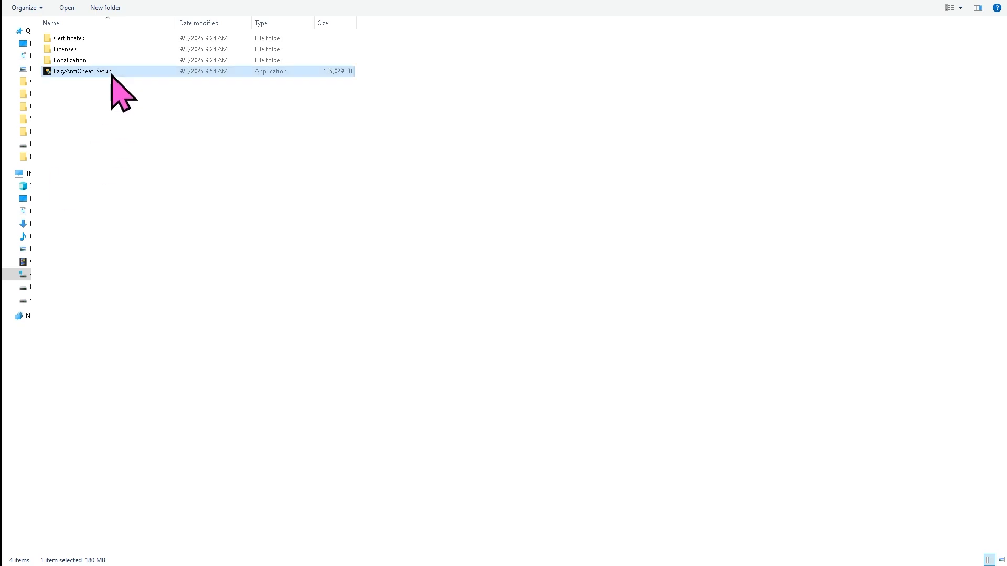
{"action": "right_click", "coordinate": [82, 70]}
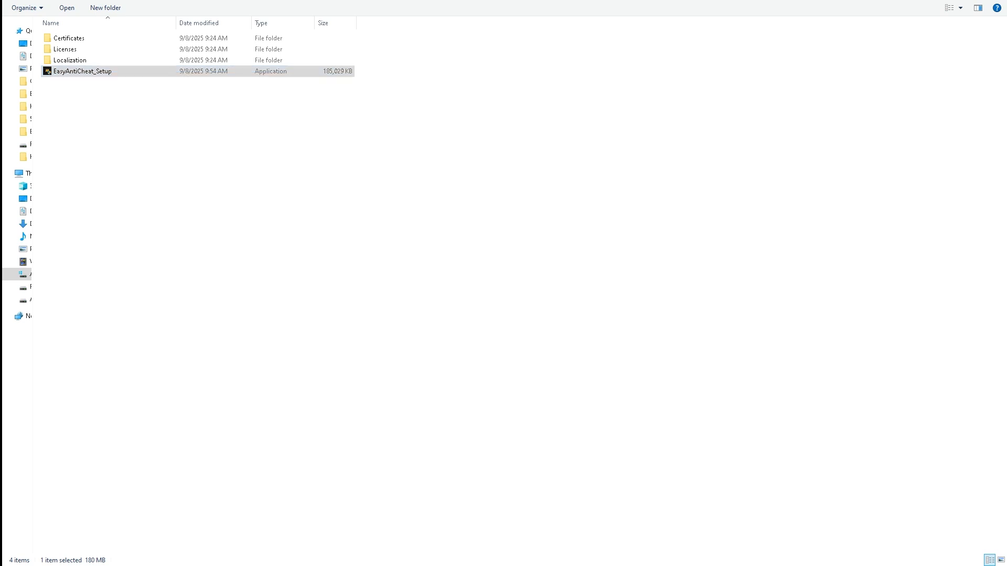
{"action": "mouse_move", "coordinate": [67, 106]}
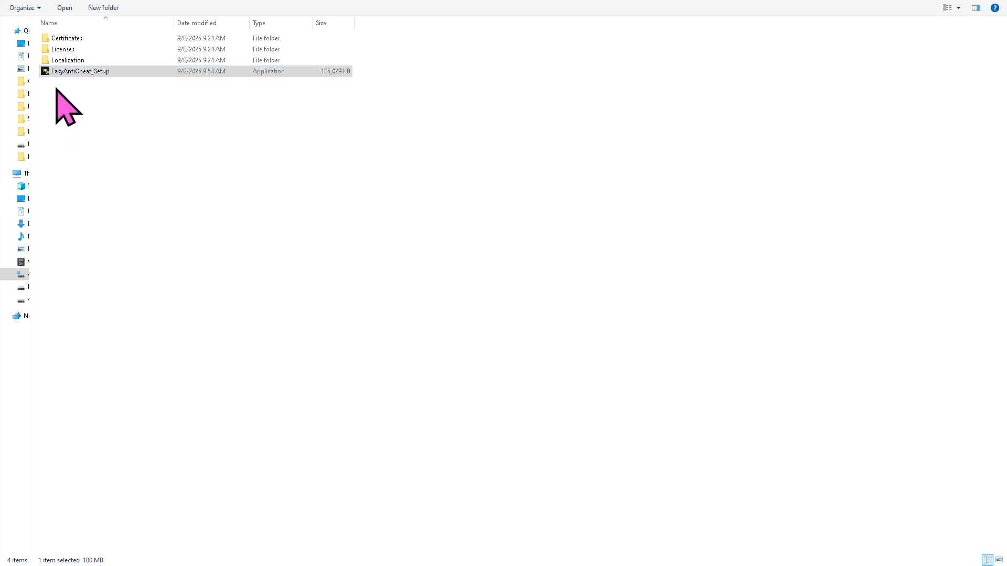
{"action": "right_click", "coordinate": [80, 70]}
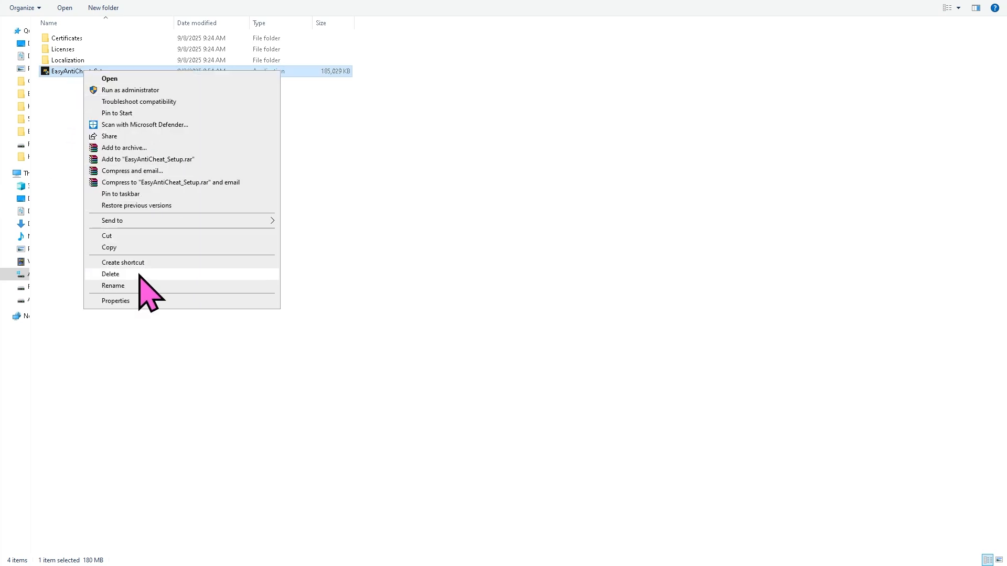
{"action": "mouse_move", "coordinate": [153, 324]}
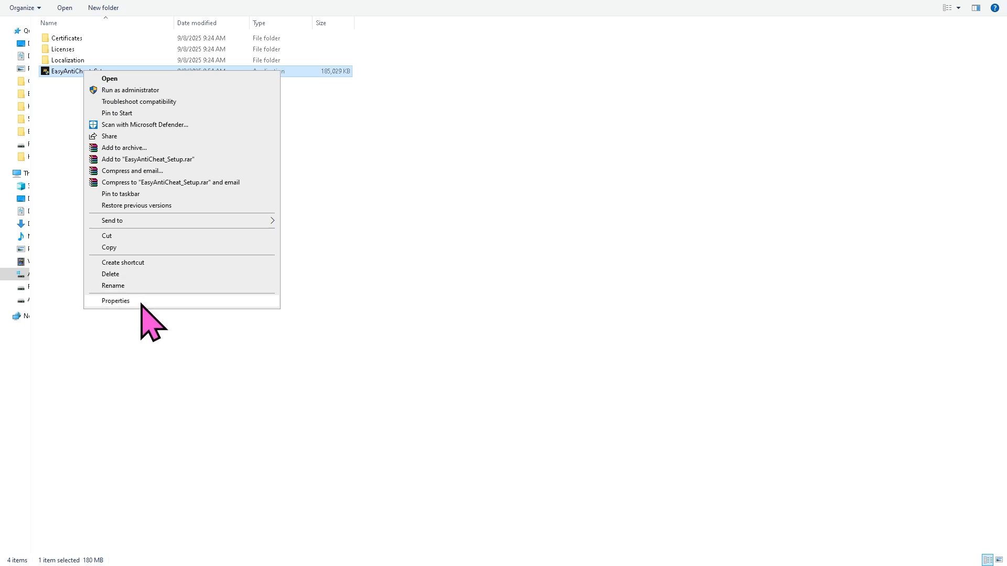
- In Properties > Compatibility, enable Windows 8 compatibility mode and run as administrator
{"action": "left_click", "coordinate": [115, 301]}
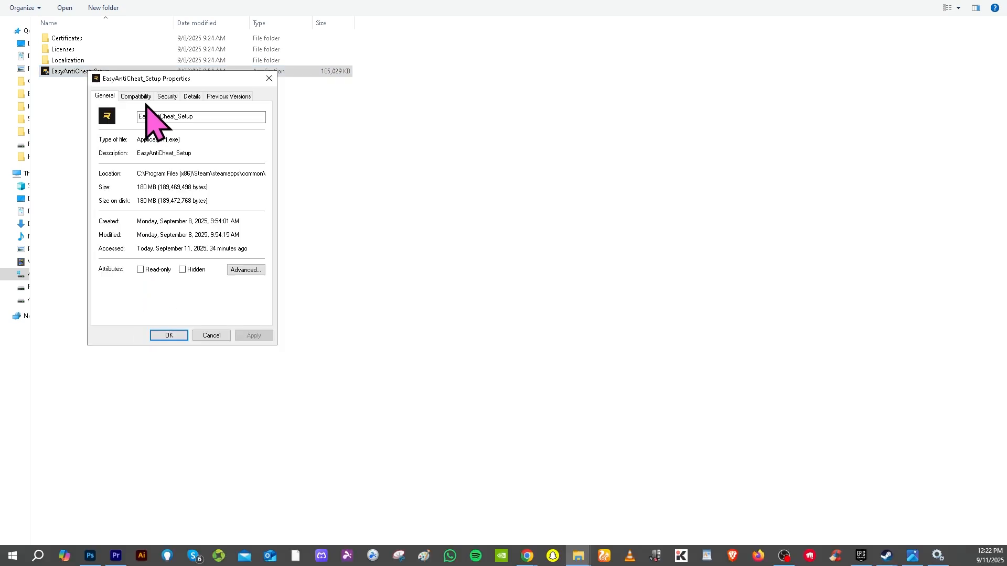
{"action": "left_click", "coordinate": [135, 95]}
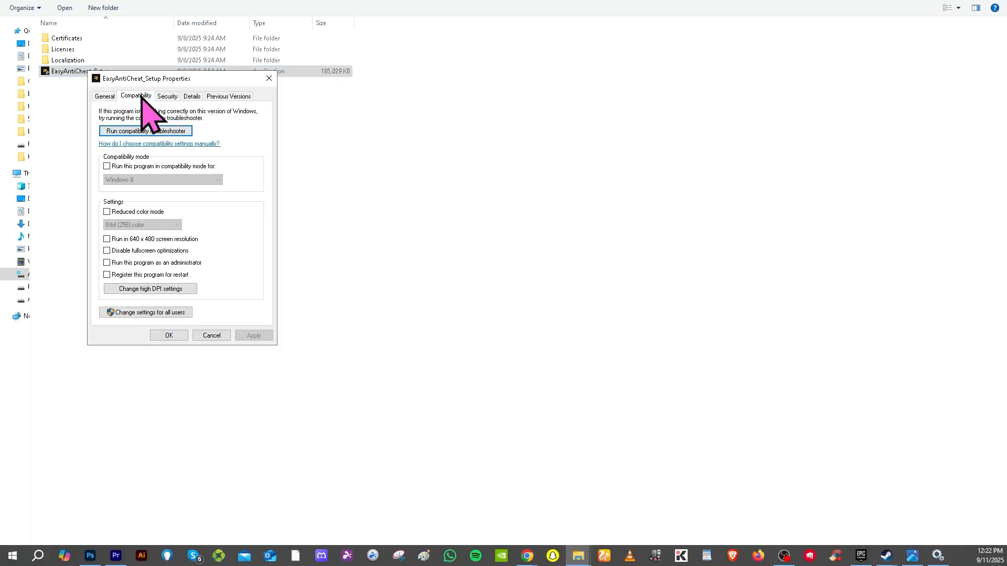
{"action": "mouse_move", "coordinate": [173, 161]}
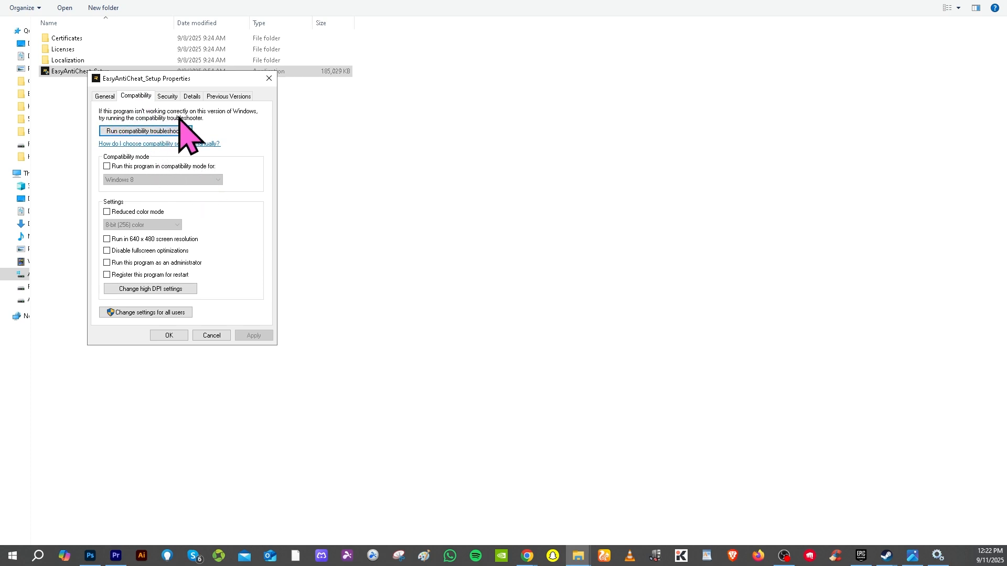
{"action": "mouse_move", "coordinate": [242, 146]}
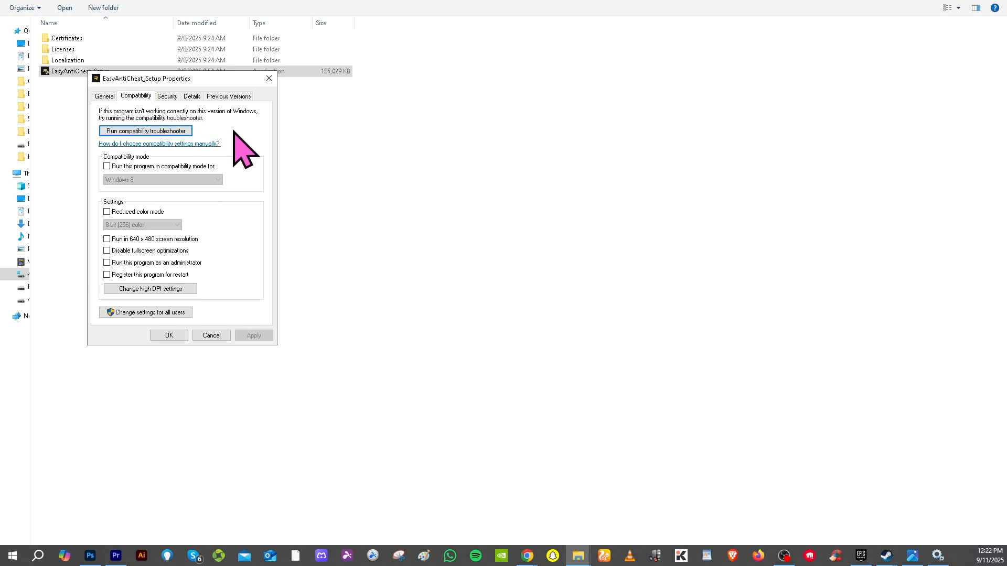
{"action": "mouse_move", "coordinate": [130, 199]}
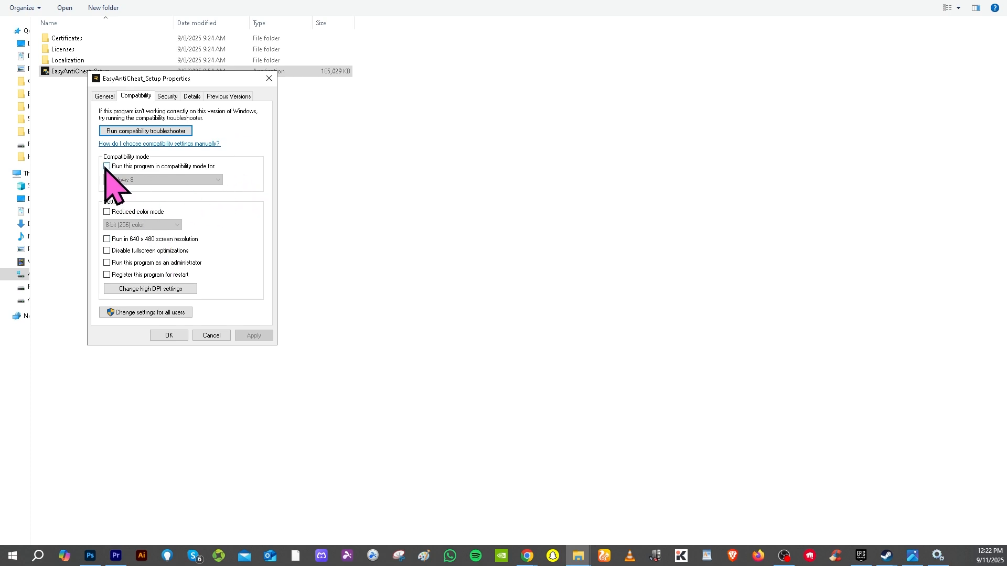
{"action": "left_click", "coordinate": [107, 166]}
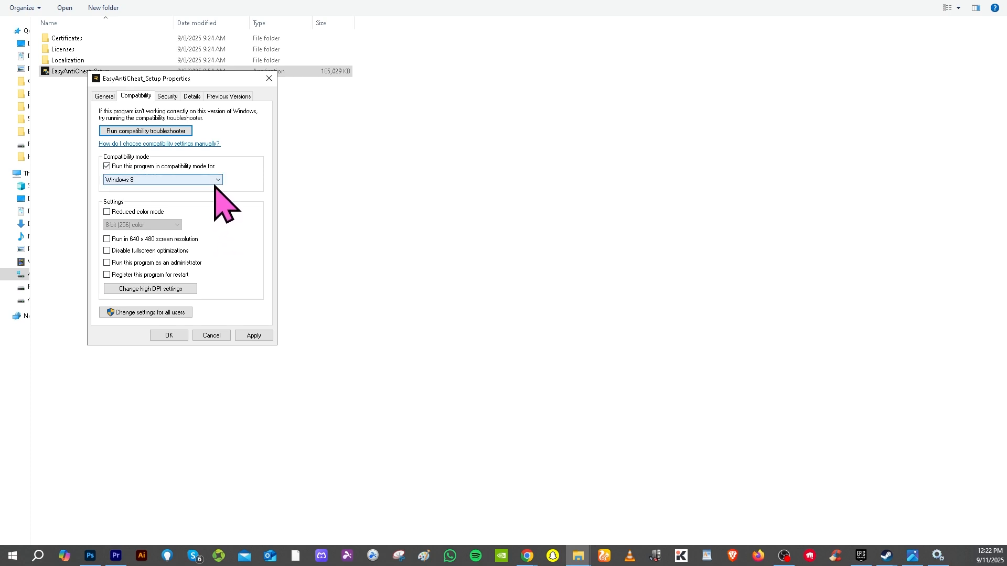
{"action": "left_click", "coordinate": [219, 179]}
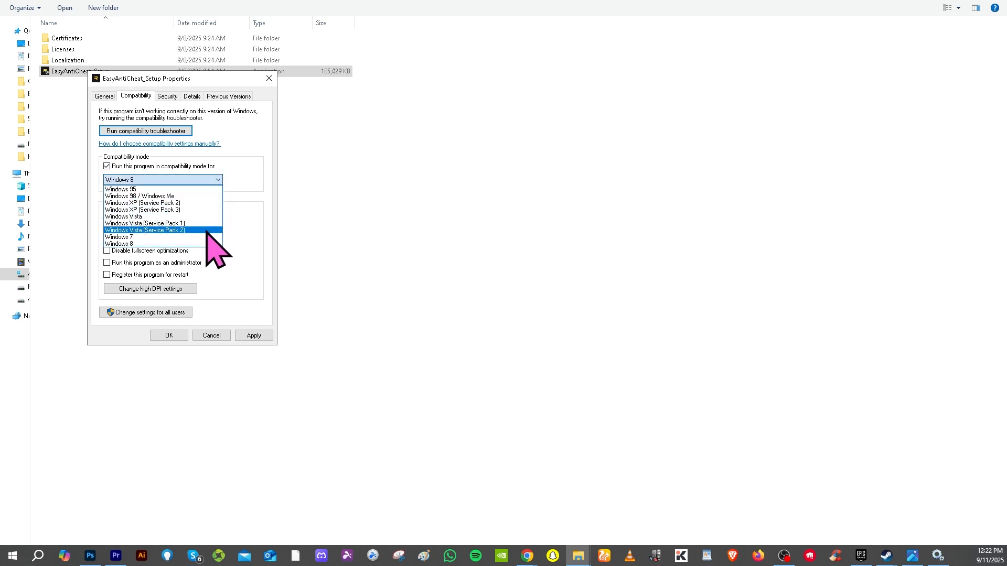
{"action": "left_click", "coordinate": [118, 243]}
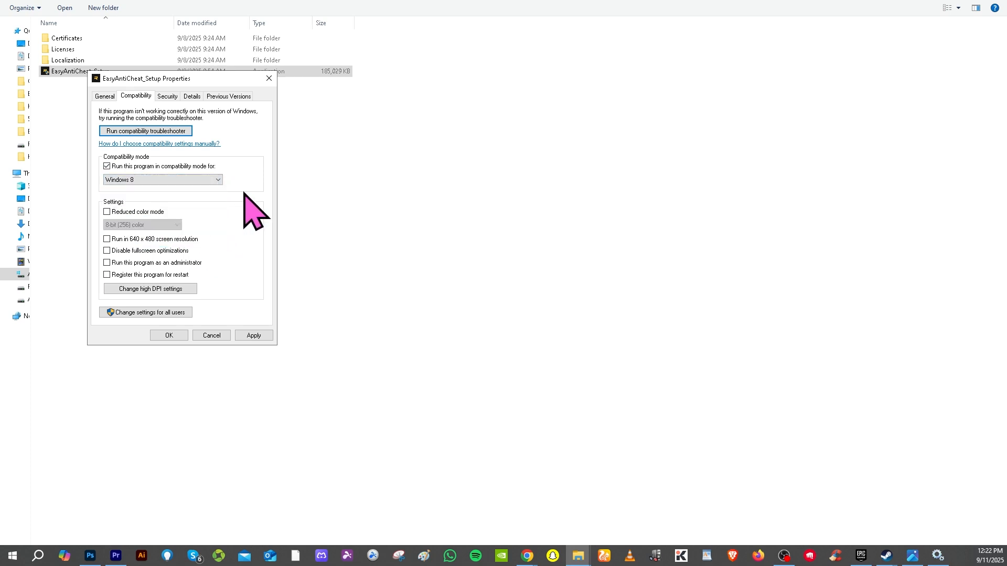
{"action": "mouse_move", "coordinate": [135, 279]}
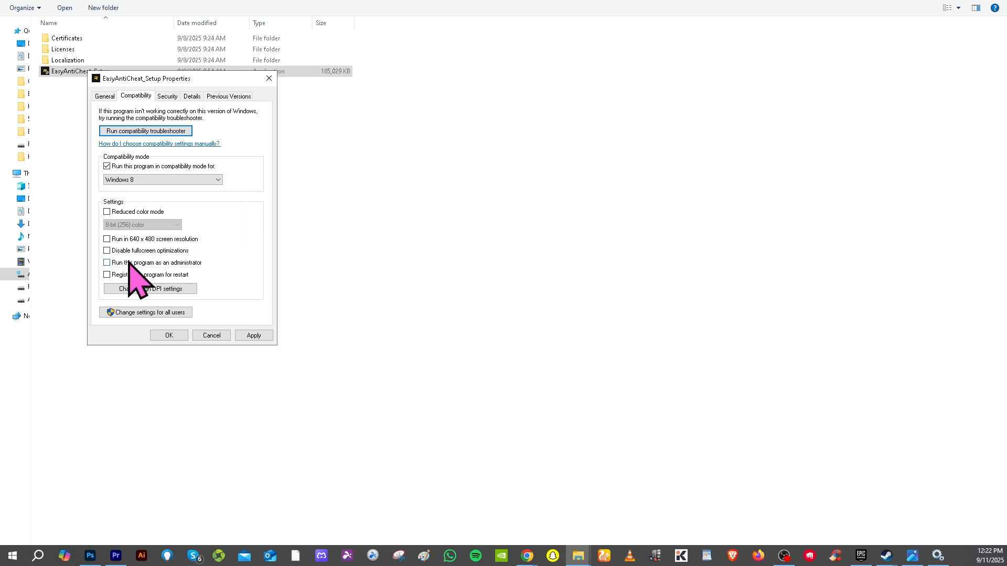
{"action": "left_click", "coordinate": [107, 262]}
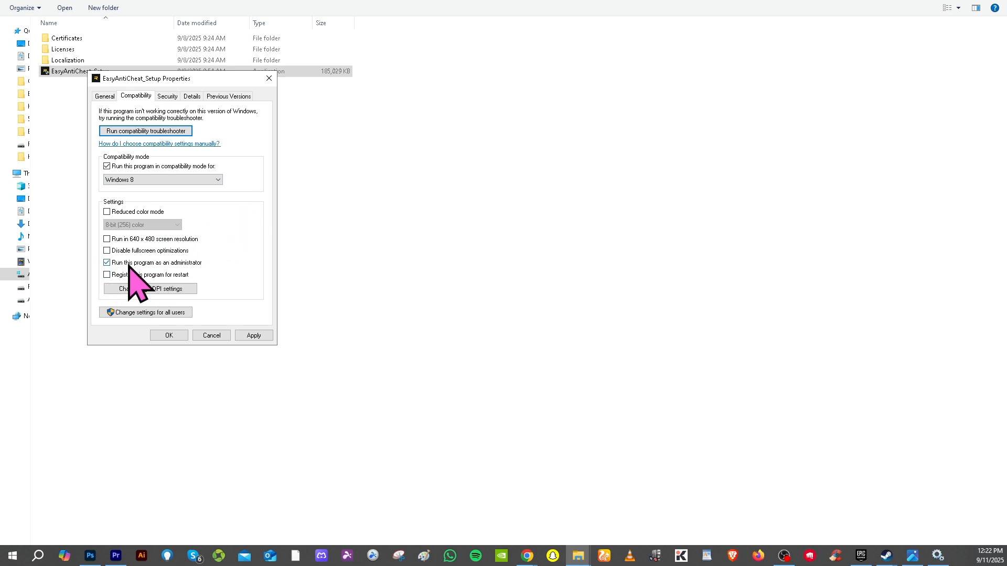
{"action": "mouse_move", "coordinate": [204, 309]}
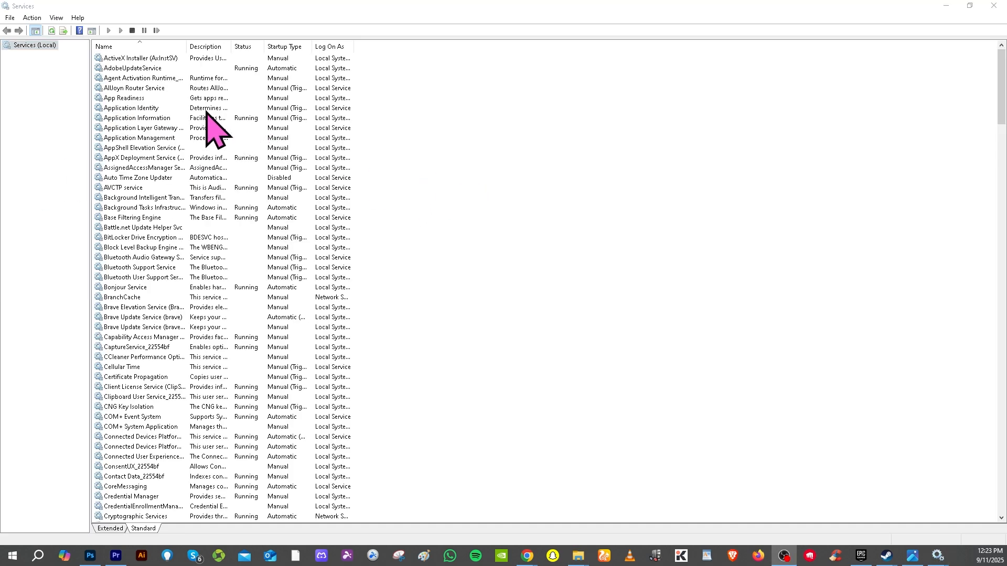
{"action": "mouse_move", "coordinate": [168, 110]}
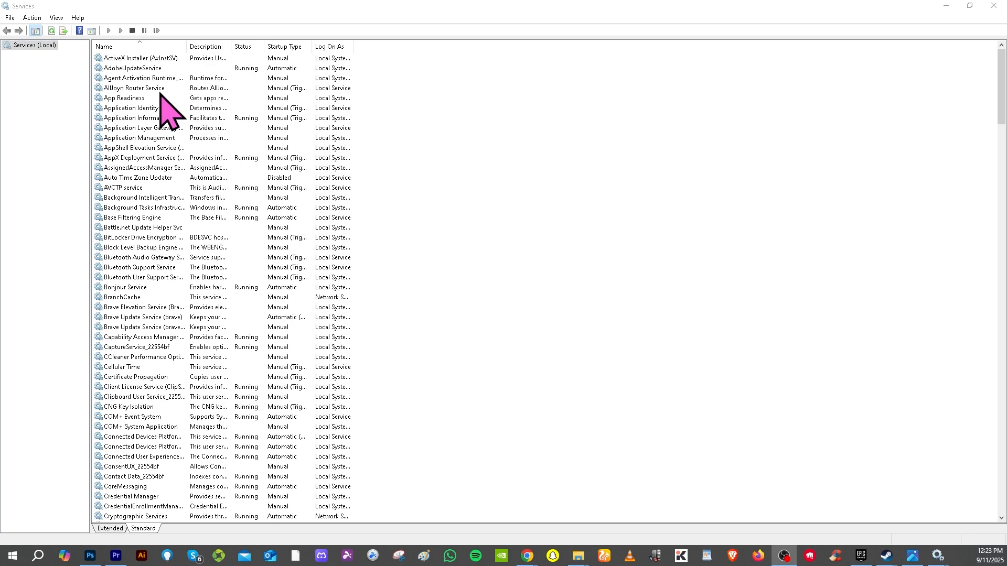
{"action": "mouse_move", "coordinate": [166, 270]}
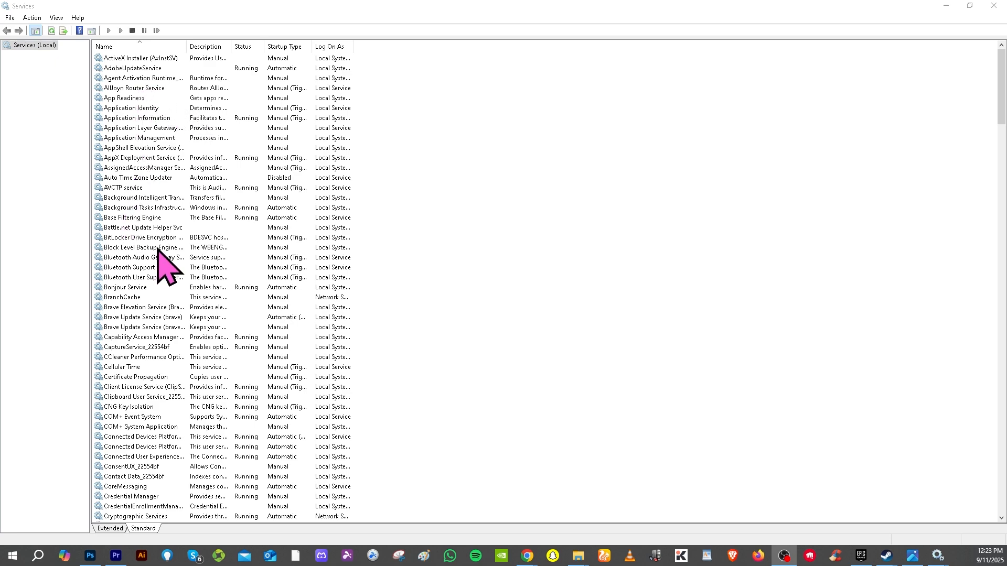
- Set the Epic Online Services startup type to Automatic in its properties
{"action": "scroll", "scroll_direction": "down", "scroll_amount": 3}
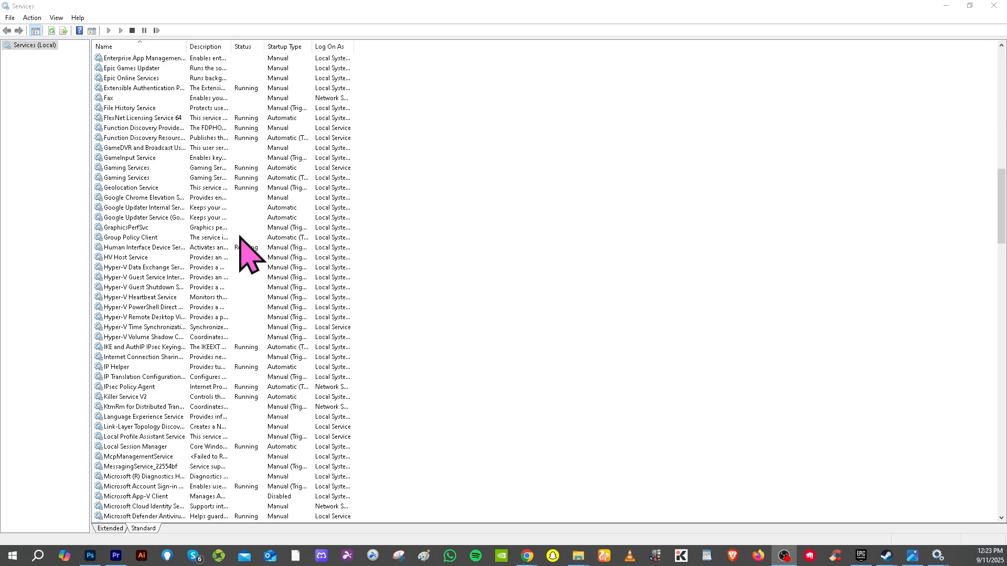
{"action": "mouse_move", "coordinate": [242, 254]}
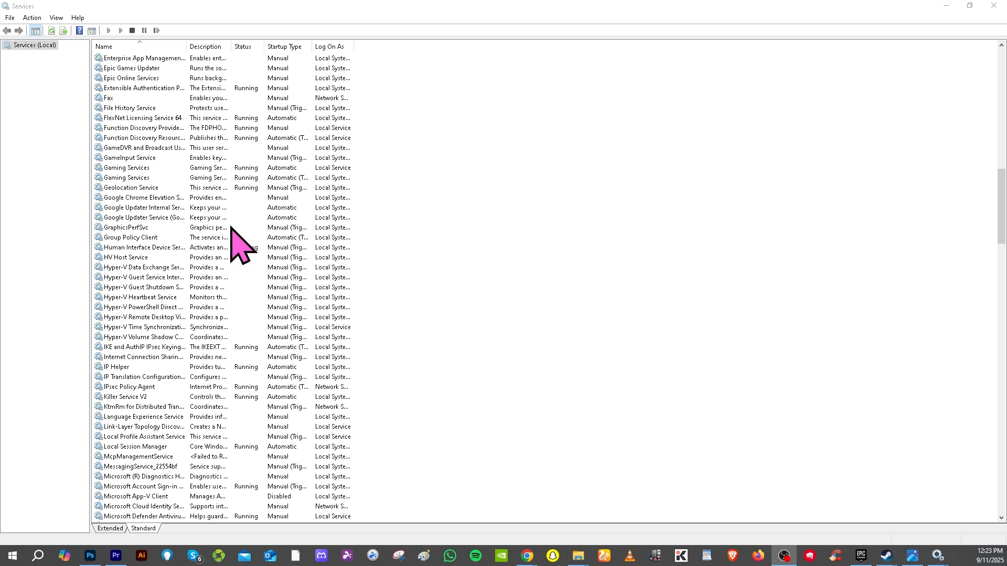
{"action": "mouse_move", "coordinate": [212, 206]}
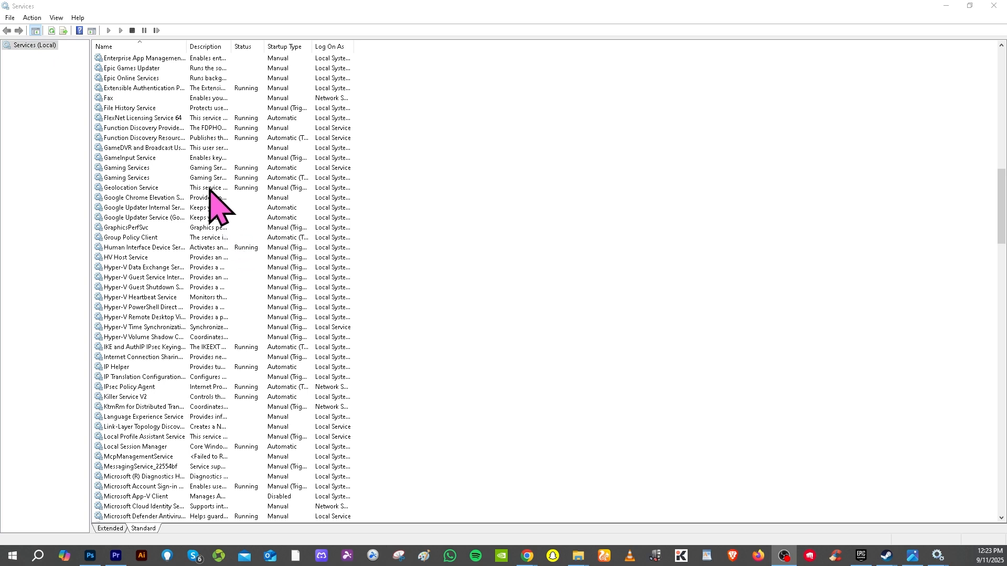
{"action": "right_click", "coordinate": [128, 78]}
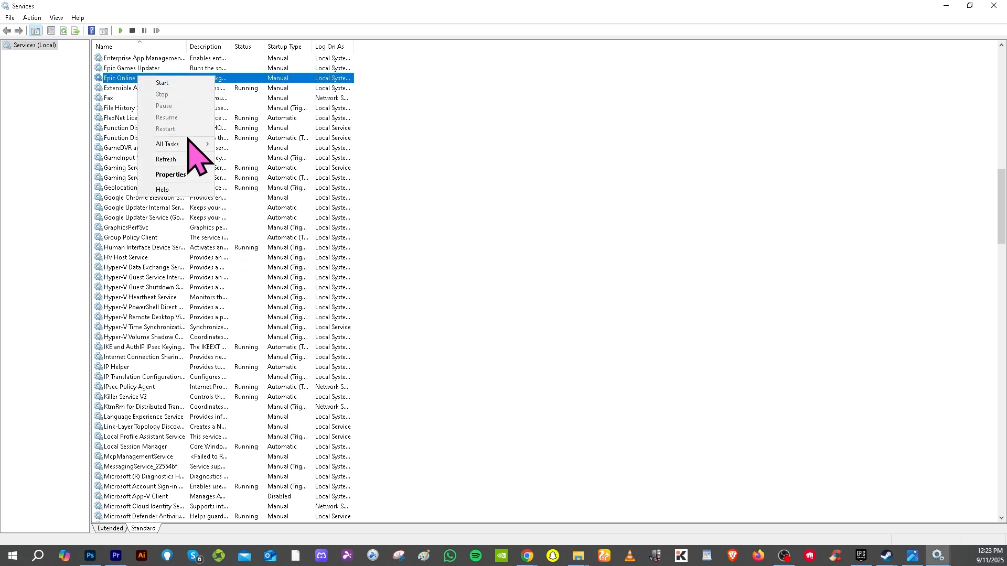
{"action": "left_click", "coordinate": [170, 176]}
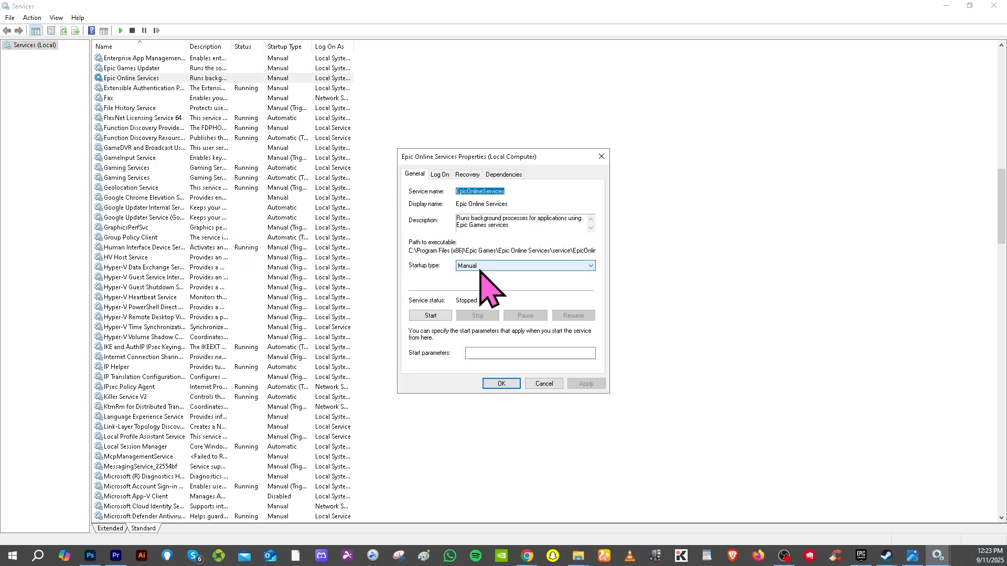
{"action": "mouse_move", "coordinate": [527, 289]}
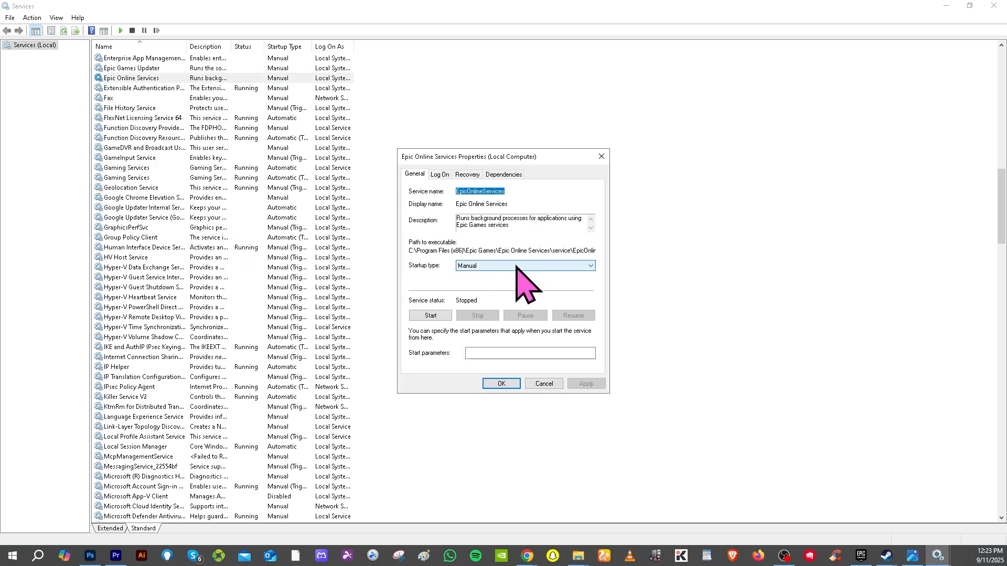
{"action": "left_click", "coordinate": [589, 266]}
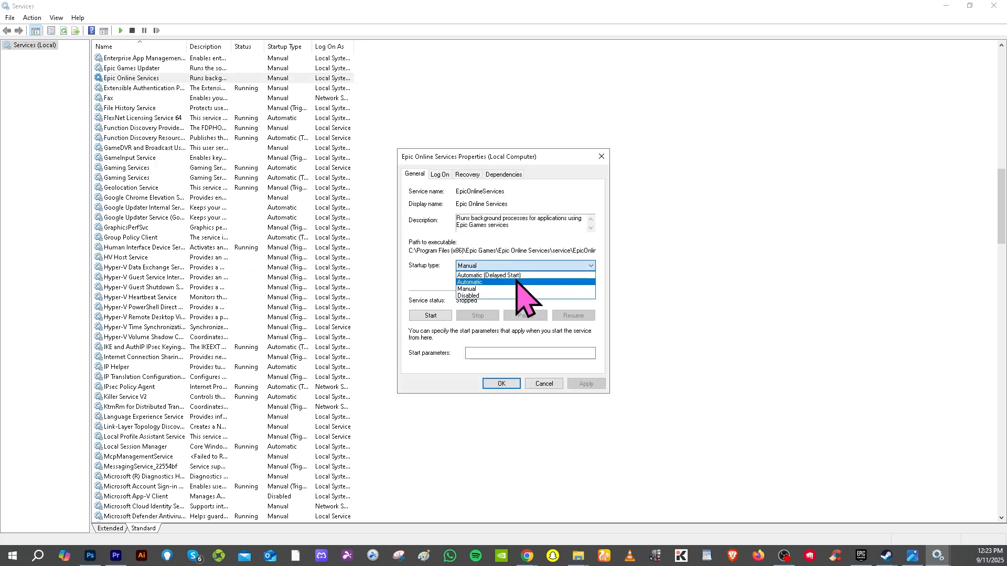
{"action": "left_click", "coordinate": [470, 282]}
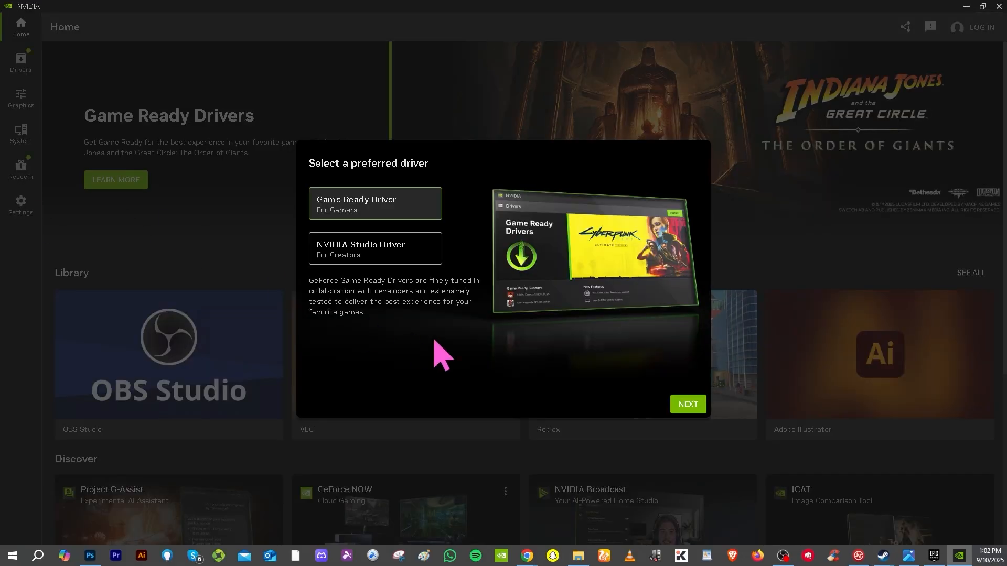
{"action": "mouse_move", "coordinate": [405, 385]}
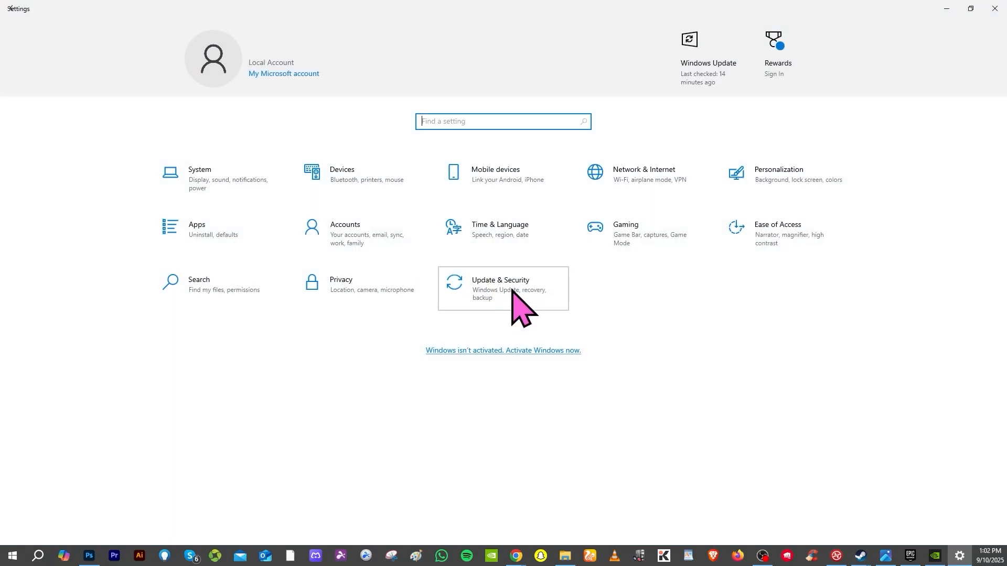
- Go to Update & Security in Windows Settings
{"action": "left_click", "coordinate": [502, 289]}
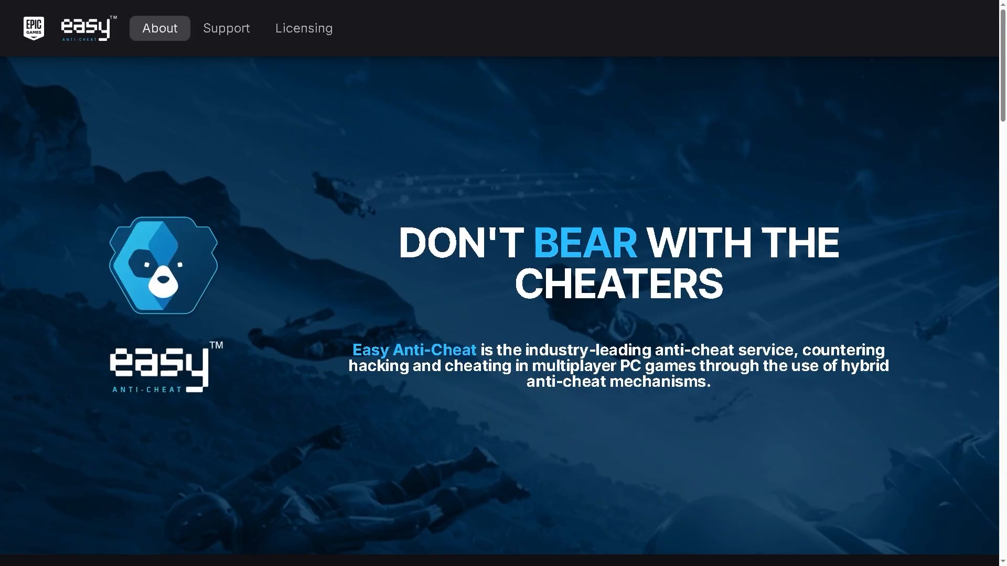
{"action": "mouse_move", "coordinate": [226, 28]}
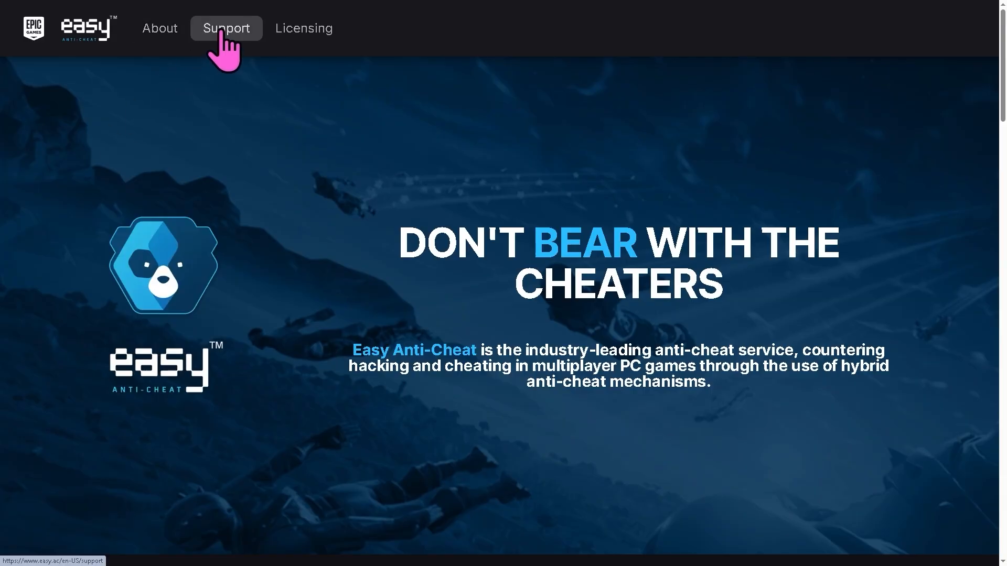
- Visit the Easy Anti-Cheat Support page, glance at Licensing, and return to Support
{"action": "left_click", "coordinate": [226, 27]}
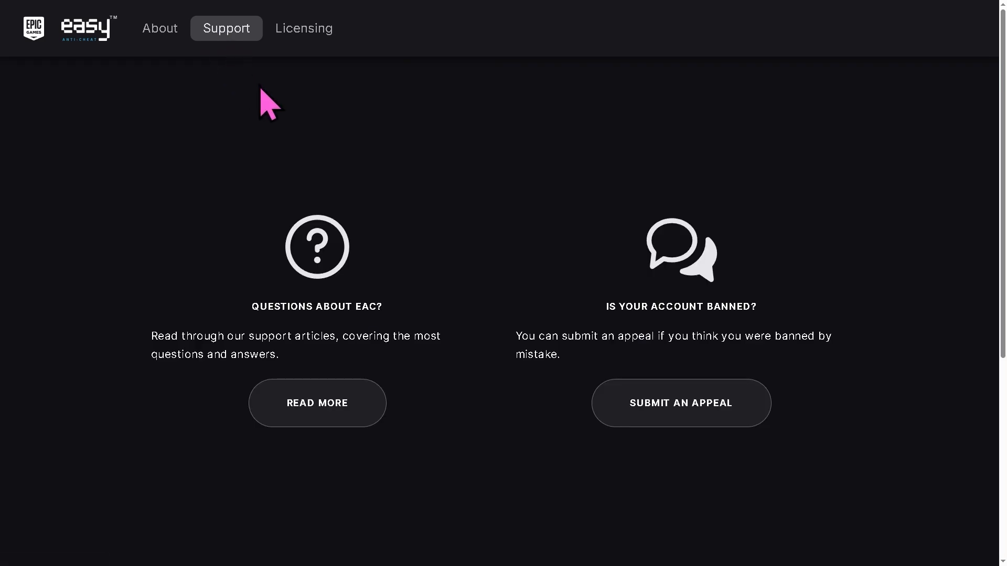
{"action": "mouse_move", "coordinate": [268, 122]}
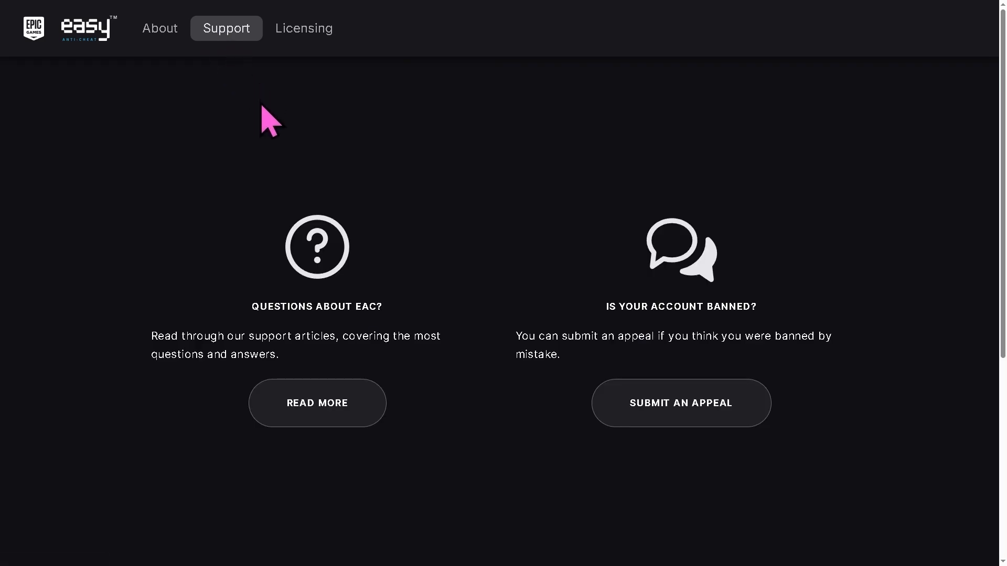
{"action": "mouse_move", "coordinate": [330, 97]}
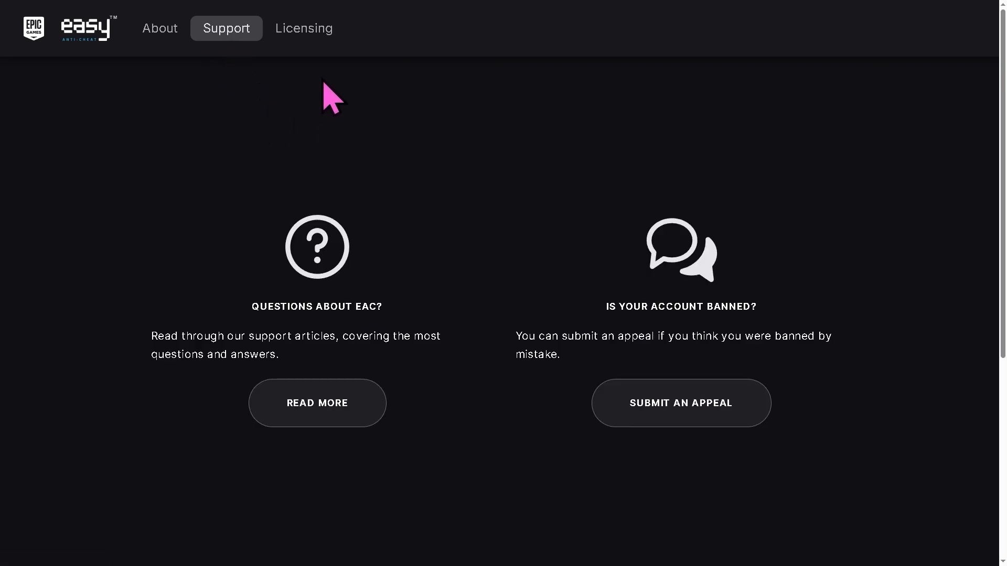
{"action": "left_click", "coordinate": [227, 28]}
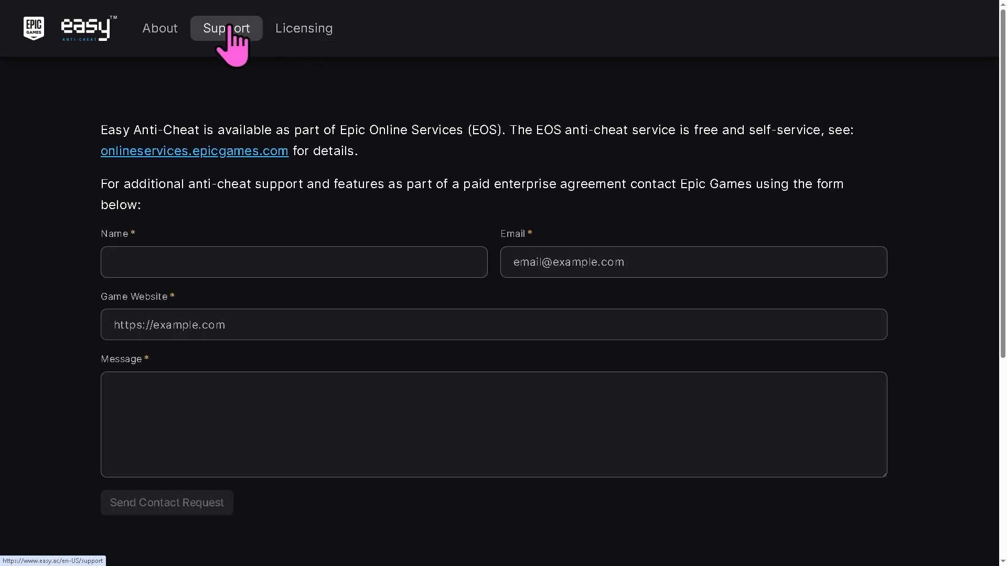
{"action": "left_click", "coordinate": [226, 28]}
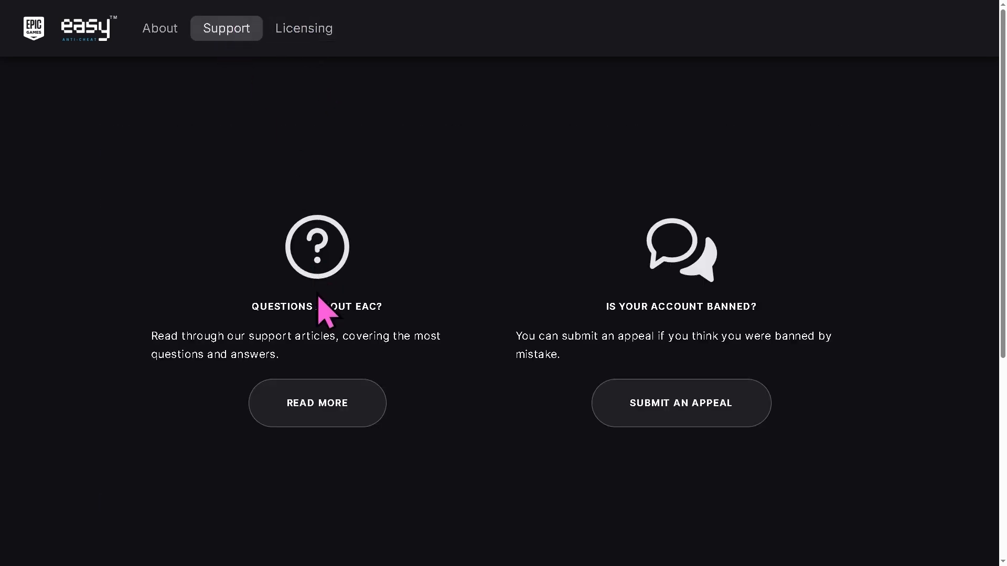
{"action": "mouse_move", "coordinate": [376, 360]}
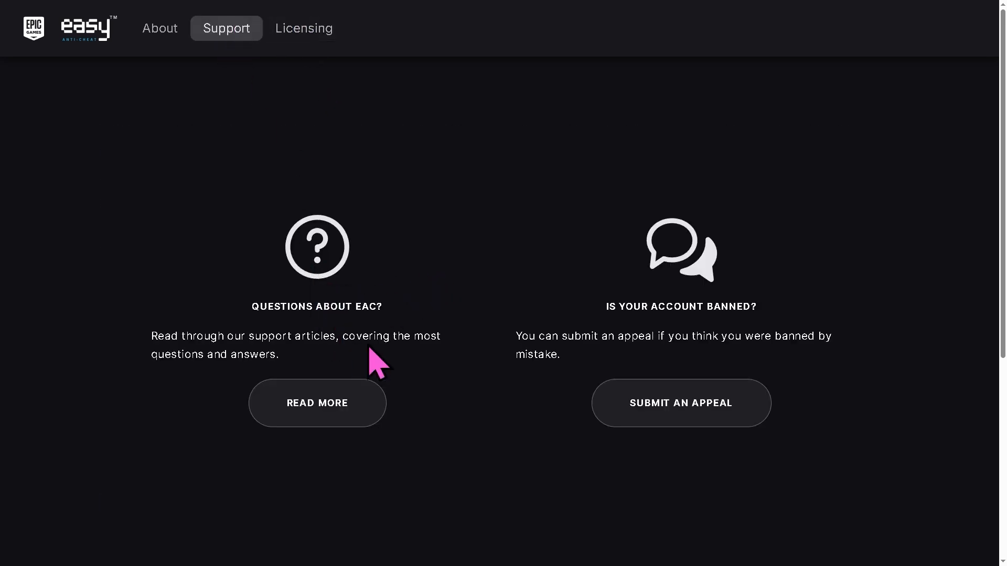
{"action": "mouse_move", "coordinate": [441, 296]}
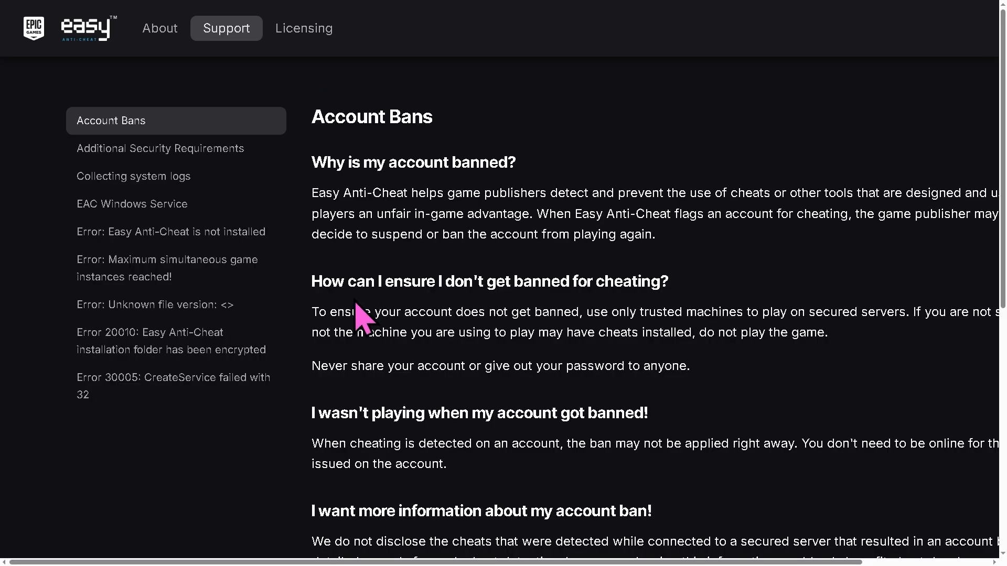
{"action": "mouse_move", "coordinate": [366, 321]}
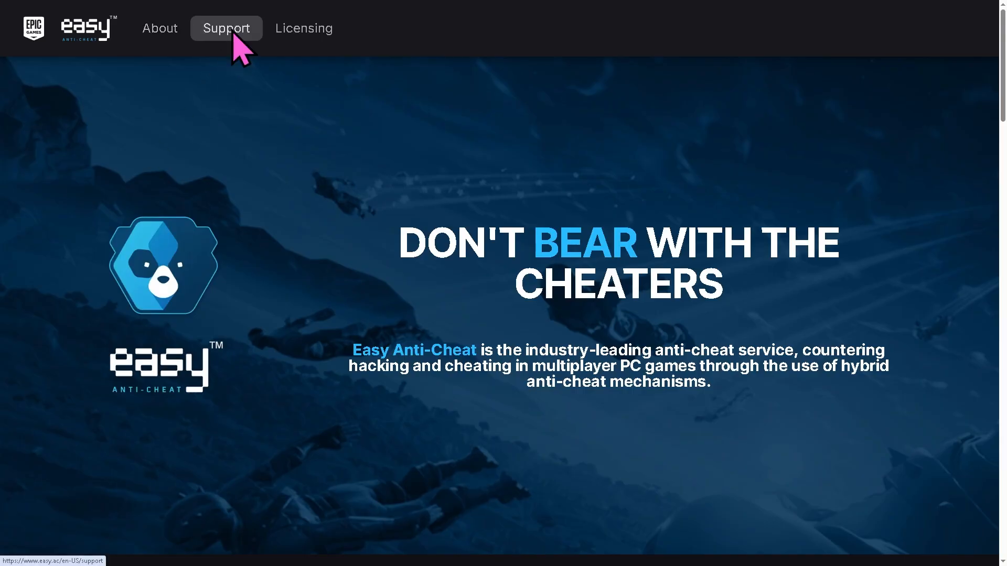
- From Support, go to the Licensing page with the enterprise contact form
{"action": "left_click", "coordinate": [226, 28]}
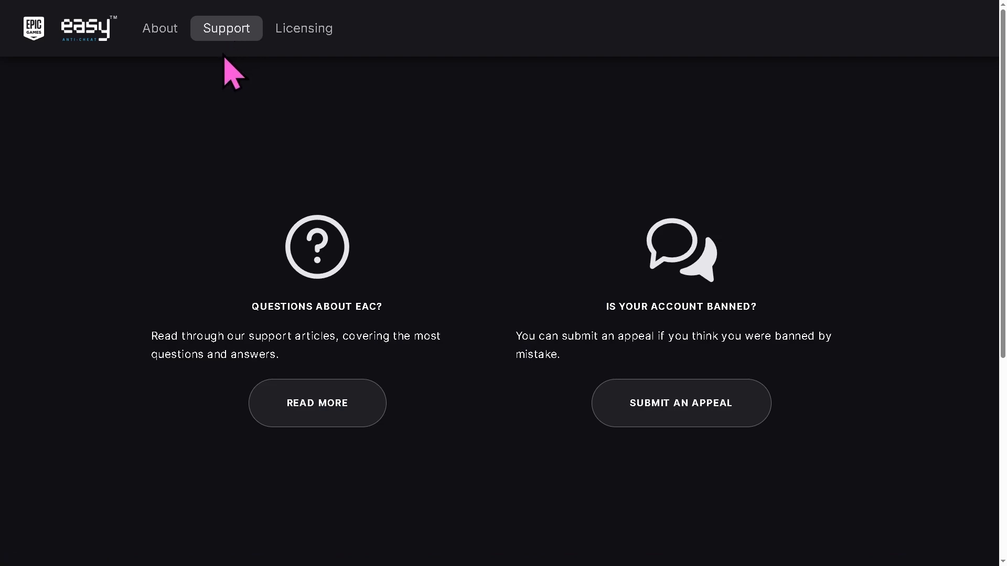
{"action": "mouse_move", "coordinate": [231, 96]}
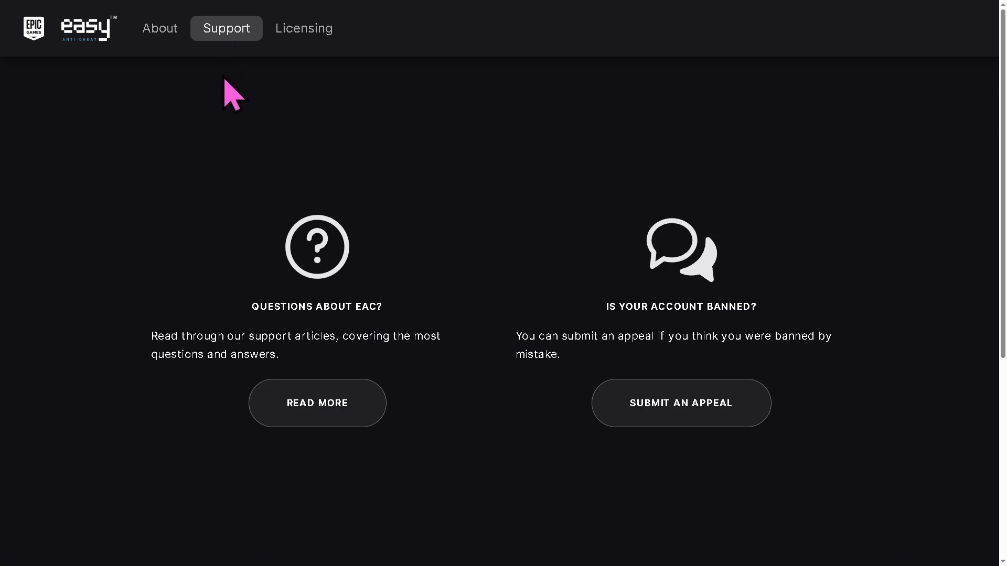
{"action": "mouse_move", "coordinate": [348, 188]}
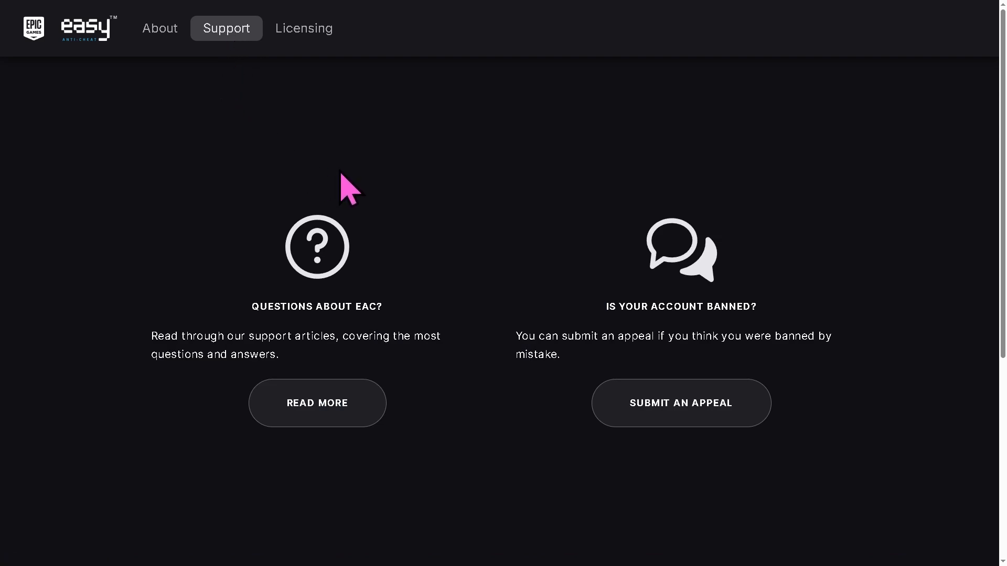
{"action": "mouse_move", "coordinate": [363, 119]}
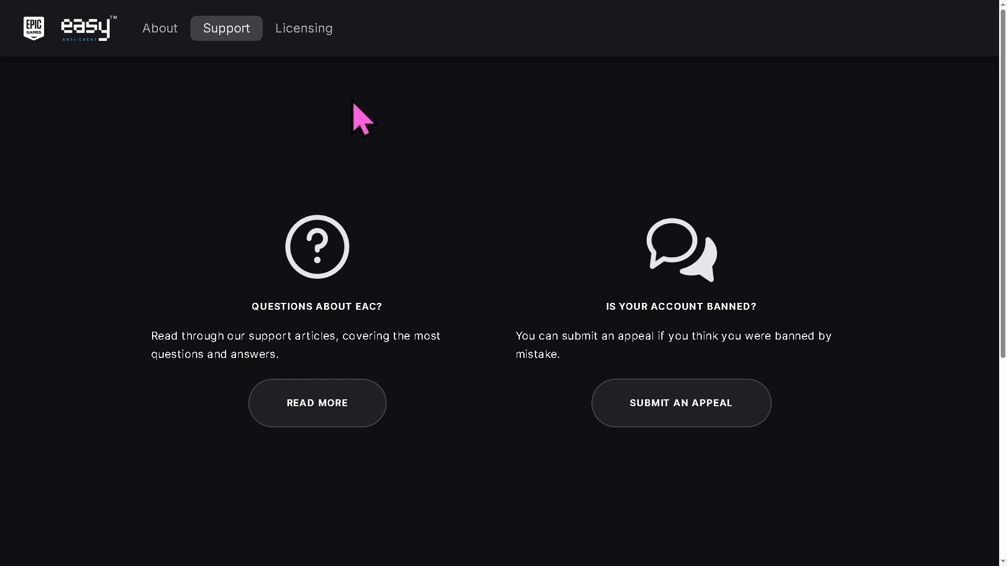
{"action": "left_click", "coordinate": [304, 28]}
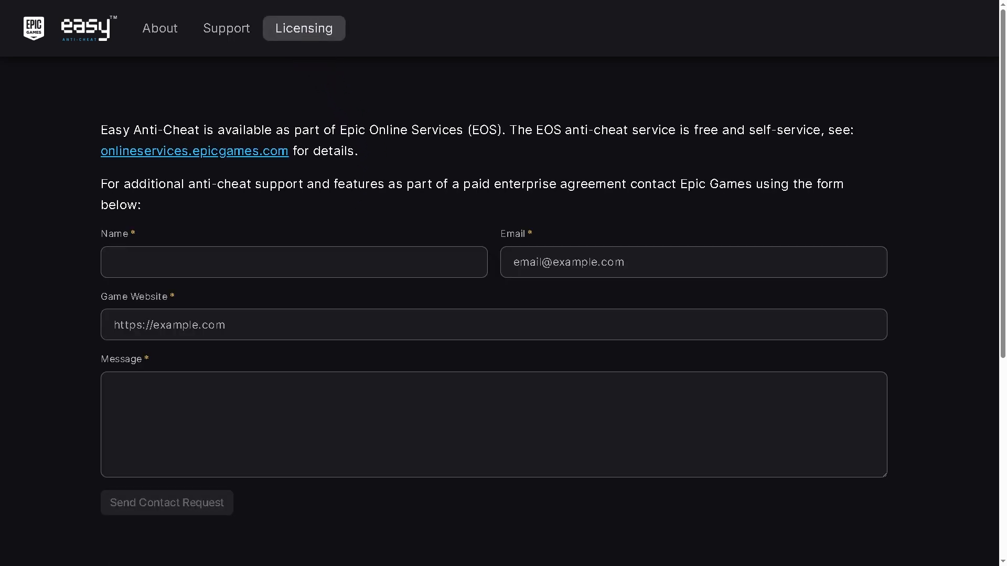